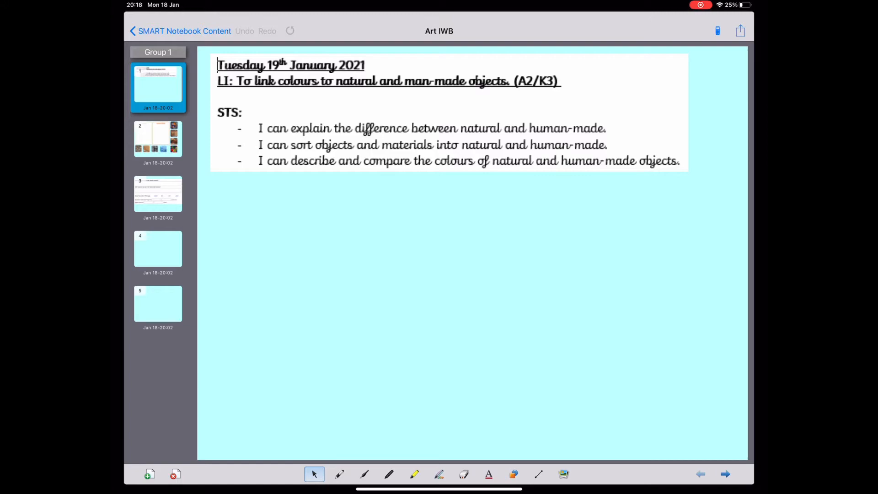
Leave the lesson objectives slide to bring up the online materials quiz.
key("home")
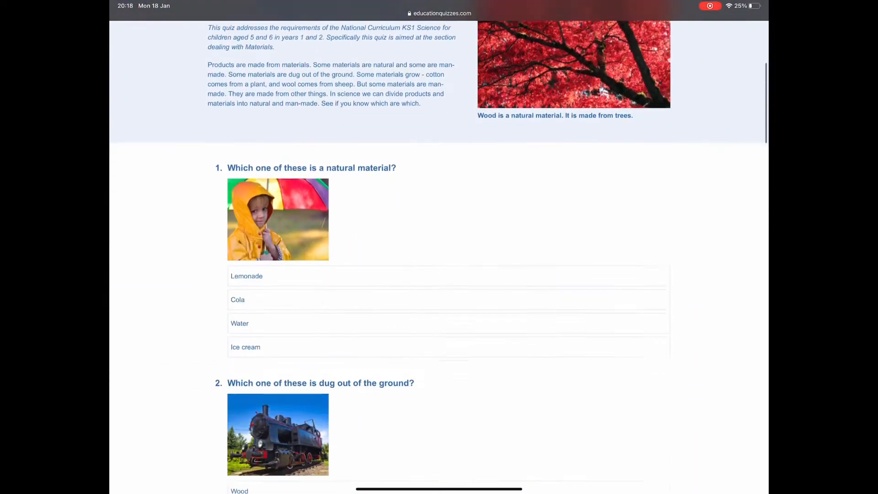
Answer question 1 with Water and question 2 with Coal.
scroll("down", 3)
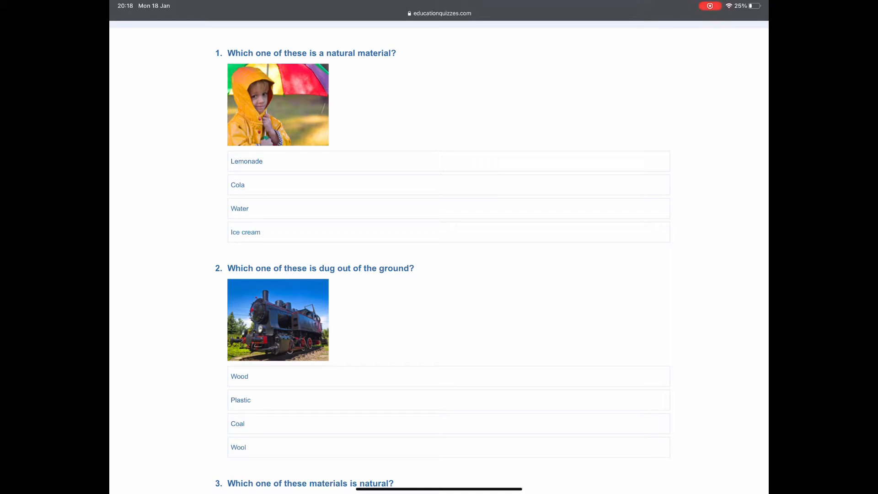
left_click(239, 209)
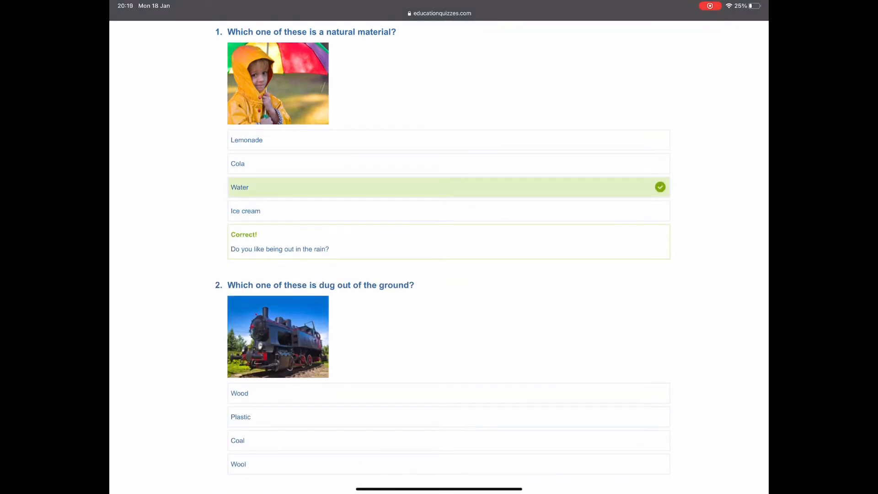
scroll("down", 3)
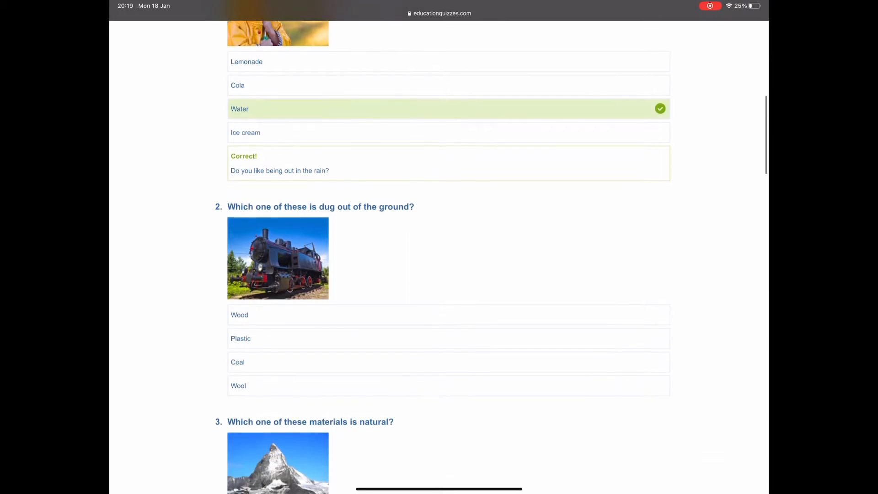
scroll("down", 3)
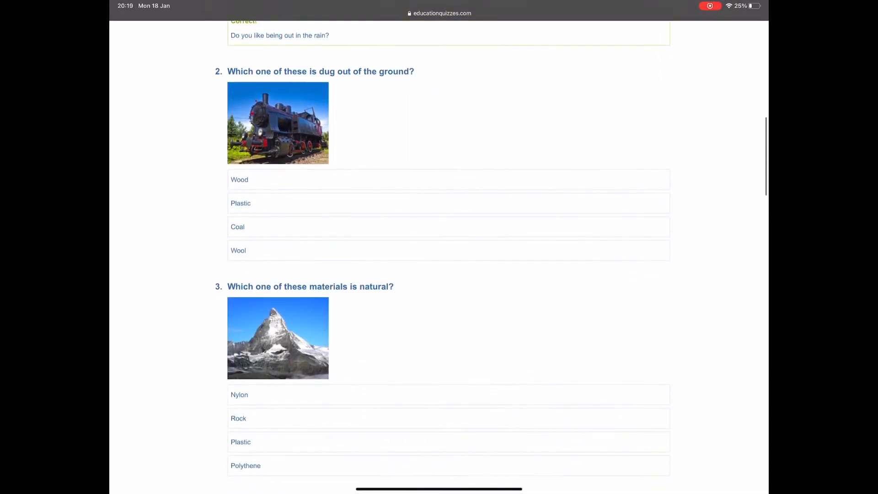
scroll("down", 3)
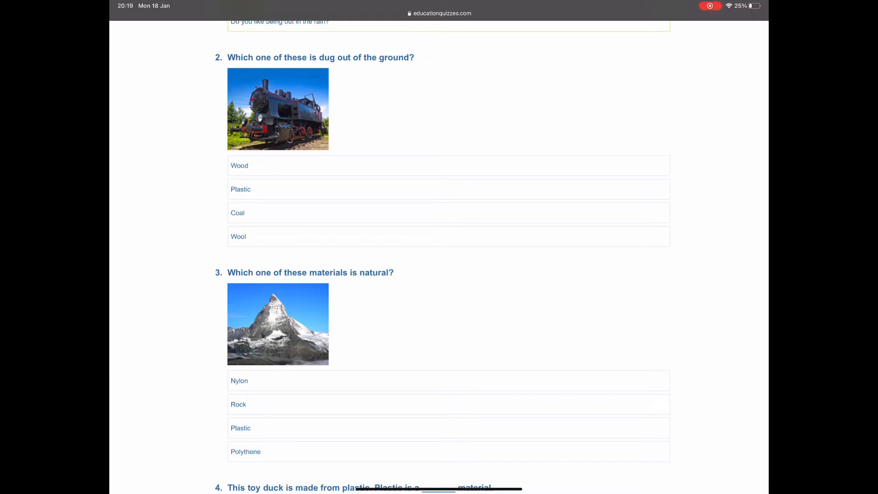
left_click(237, 212)
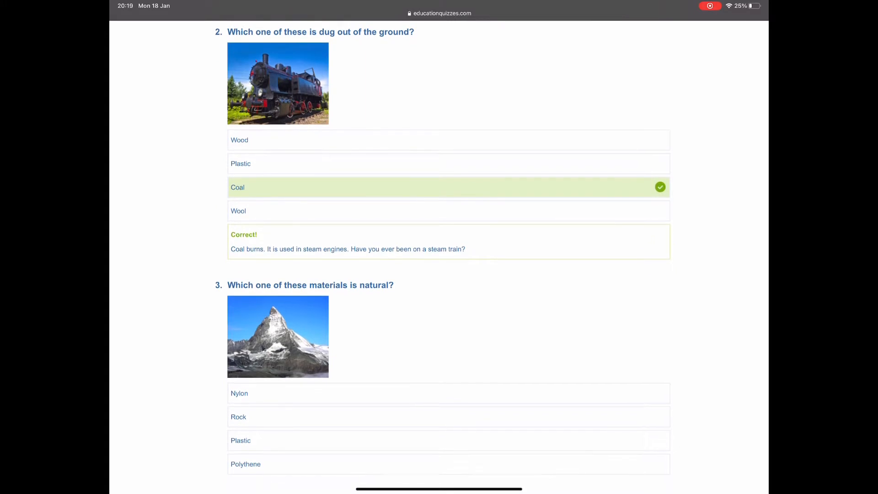
Answer question 3 with Rock.
scroll("down", 3)
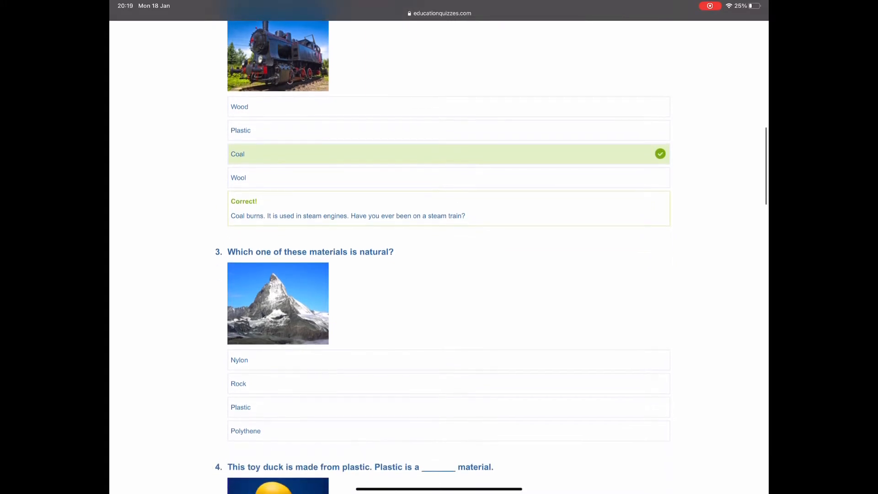
scroll("down", 3)
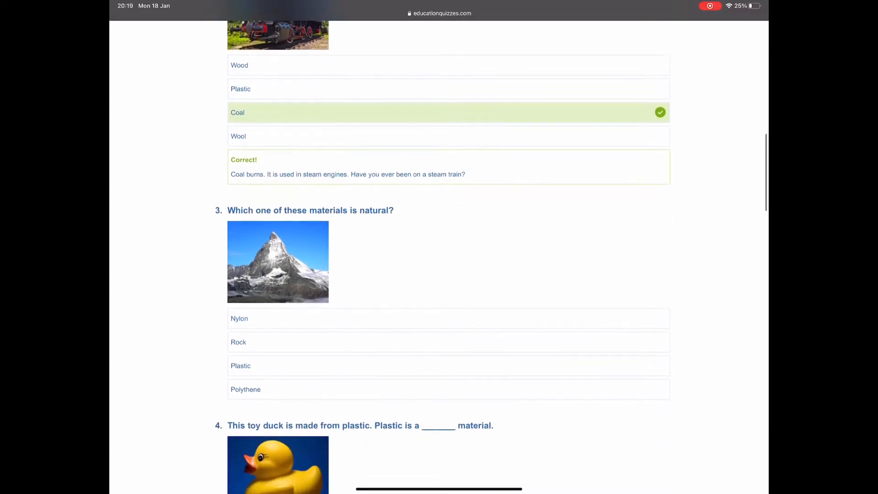
scroll("down", 3)
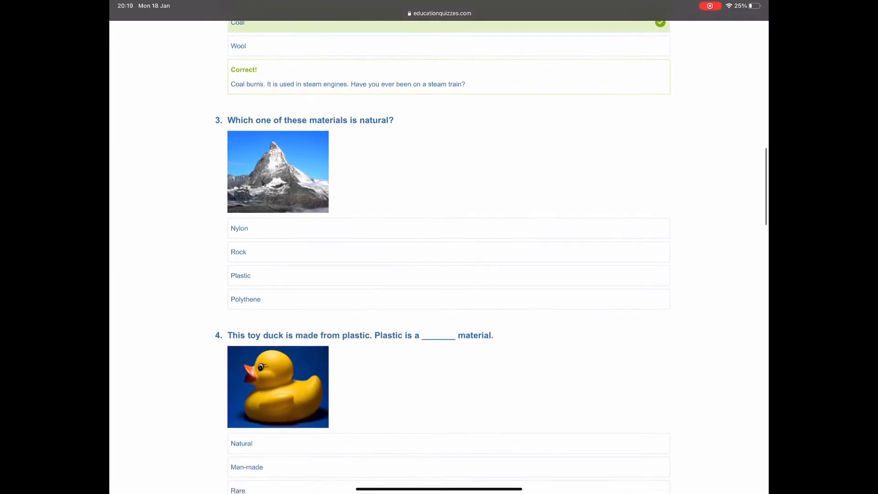
scroll("down", 3)
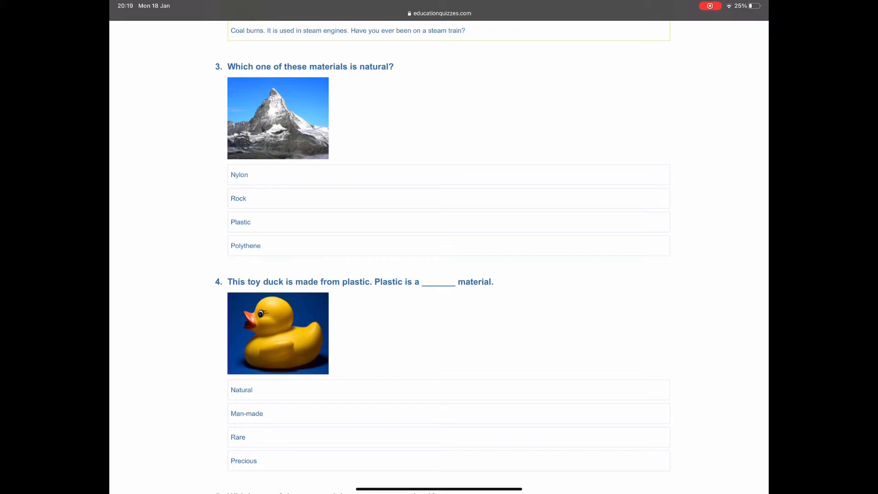
left_click(238, 198)
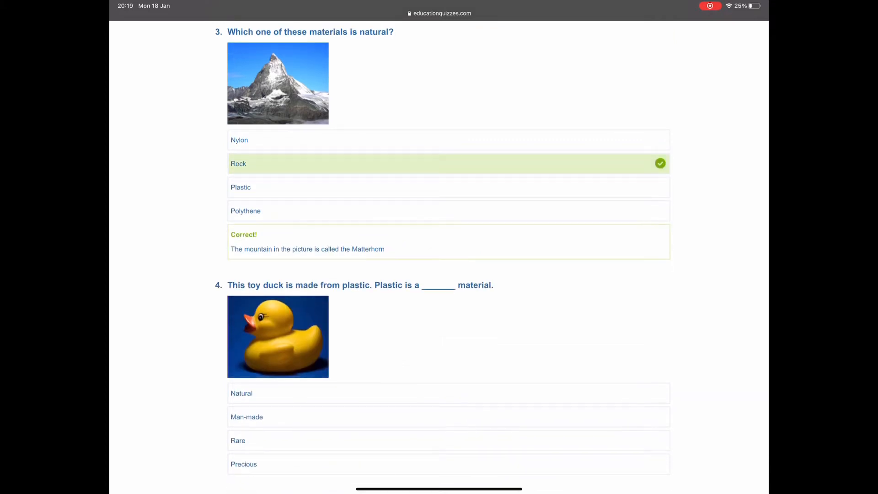
Answer question 4 with Man-made and question 5 with Wool.
scroll("down", 3)
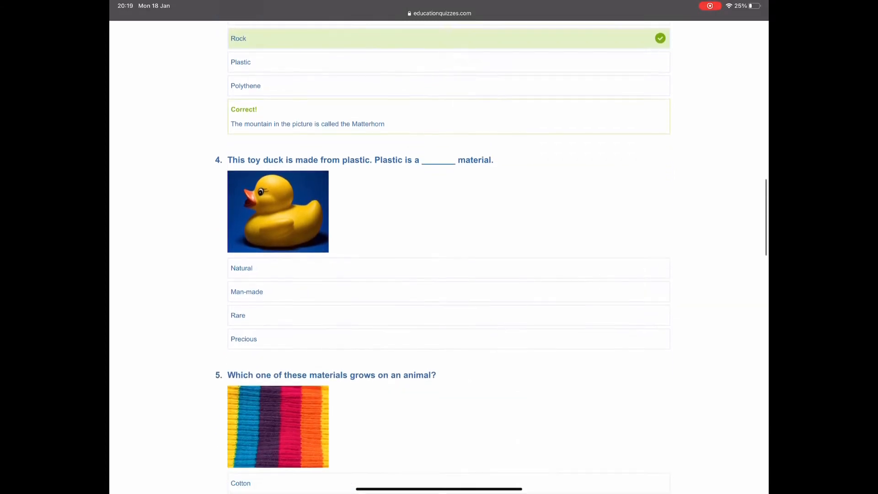
scroll("down", 3)
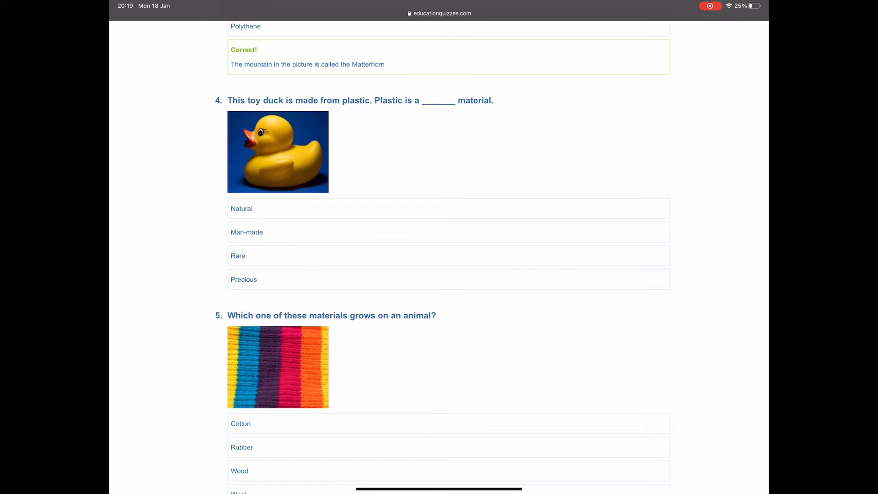
left_click(247, 232)
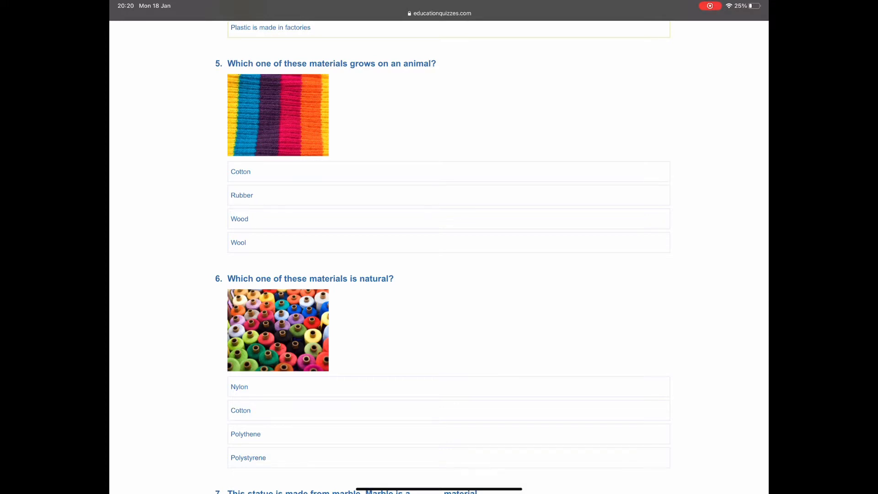
left_click(238, 242)
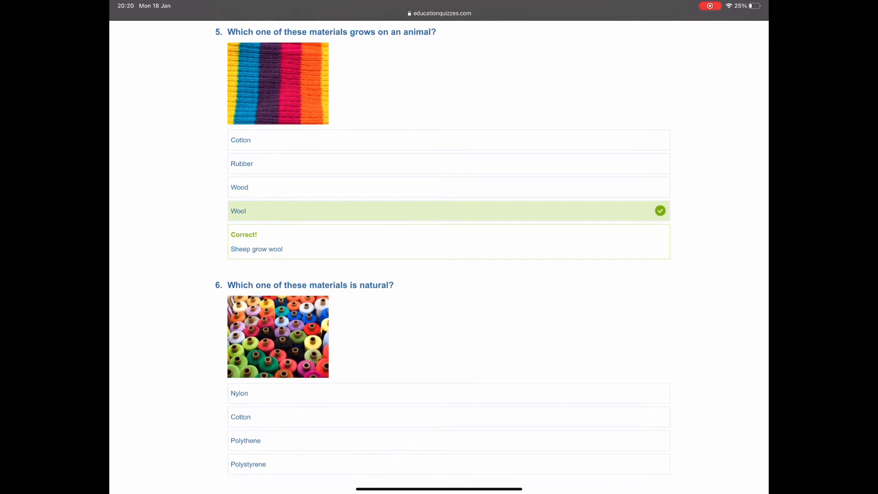
Answer question 6 with Cotton.
scroll("down", 3)
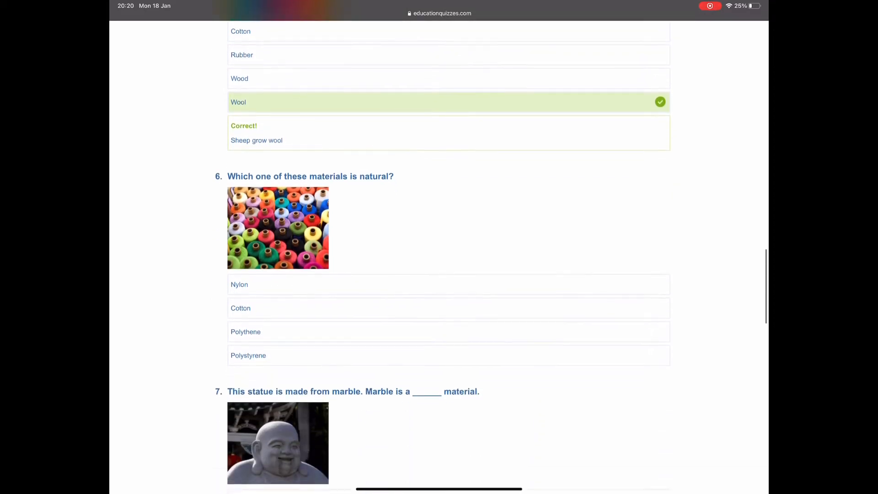
scroll("down", 3)
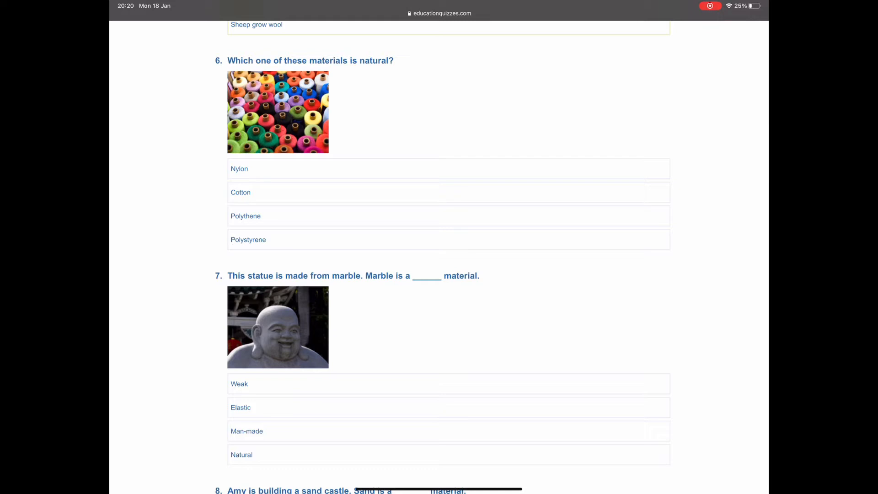
left_click(241, 192)
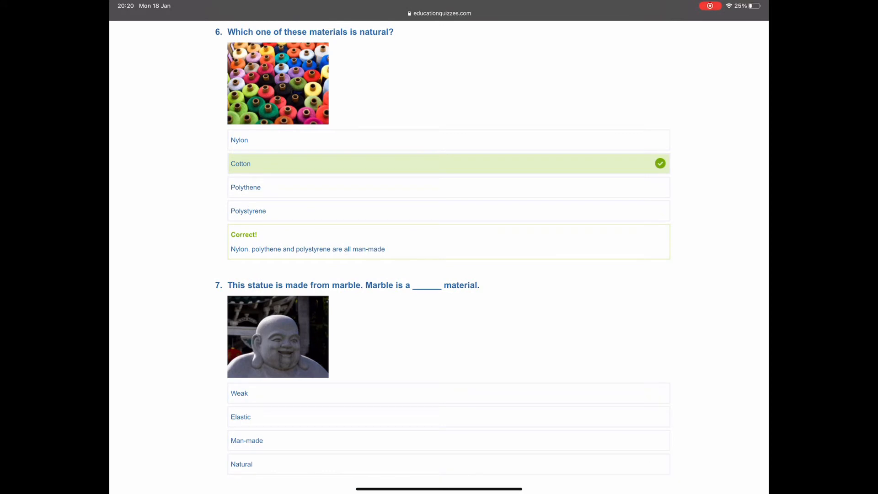
scroll("down", 3)
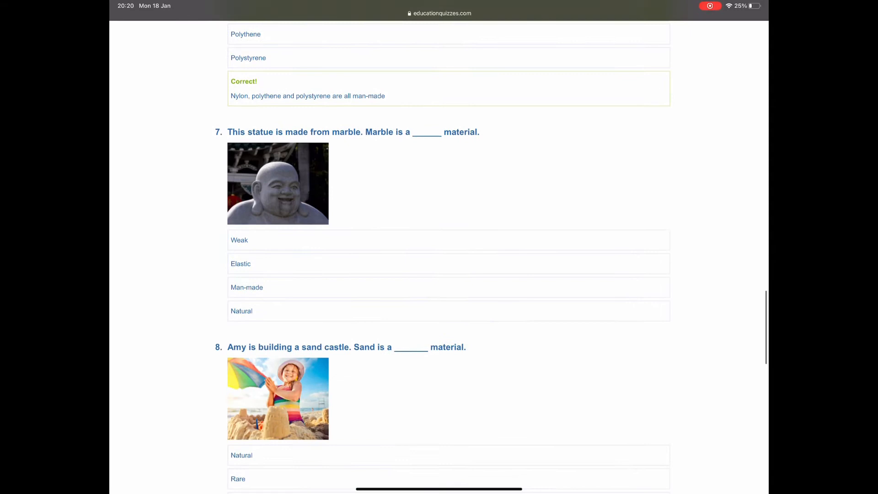
Mark marble, sand and wood as Natural for questions 7, 8 and 9, reaching 9 out of 9.
scroll("down", 3)
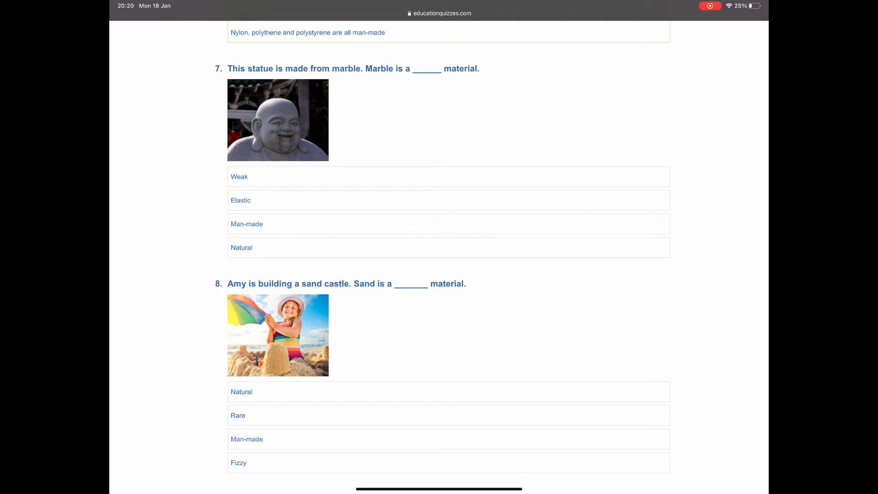
left_click(242, 247)
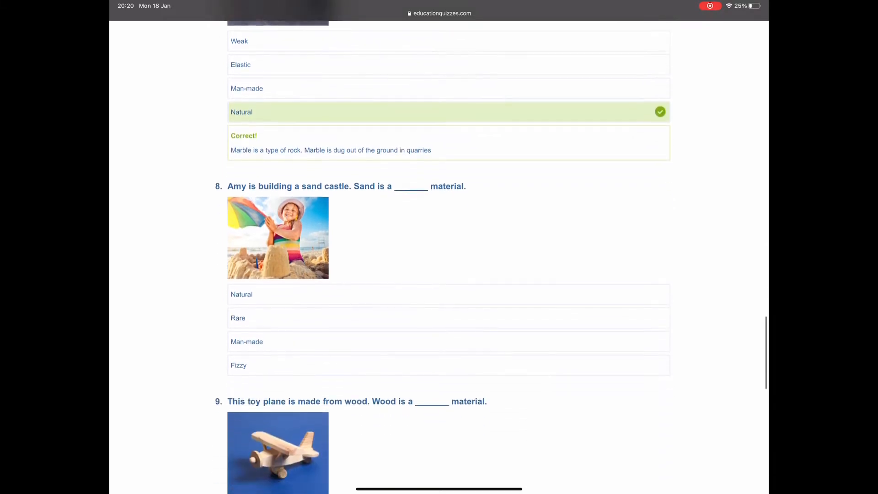
scroll("down", 3)
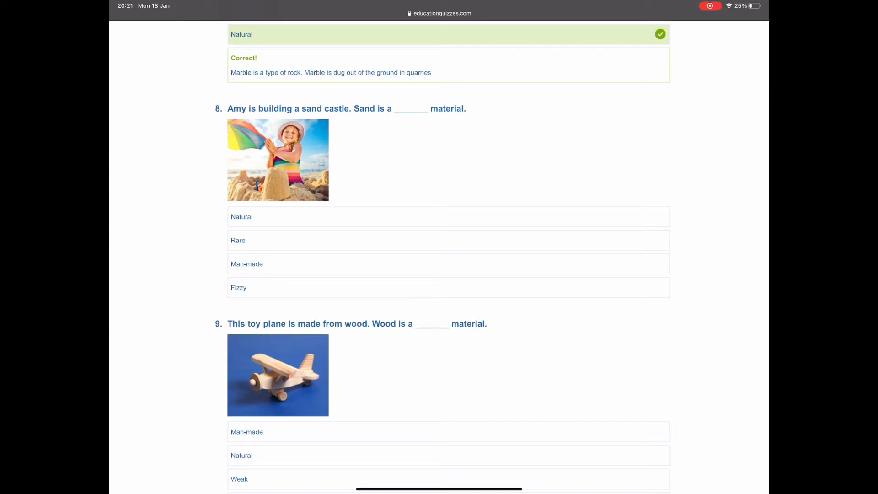
left_click(241, 217)
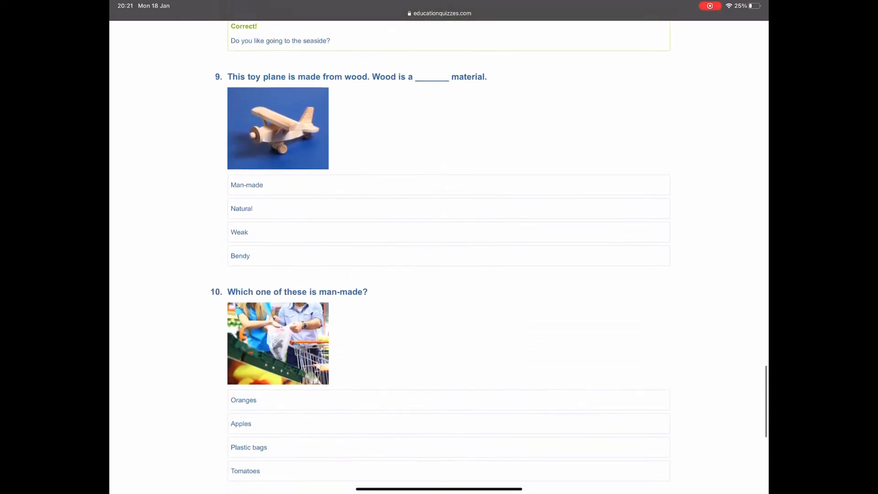
scroll("down", 3)
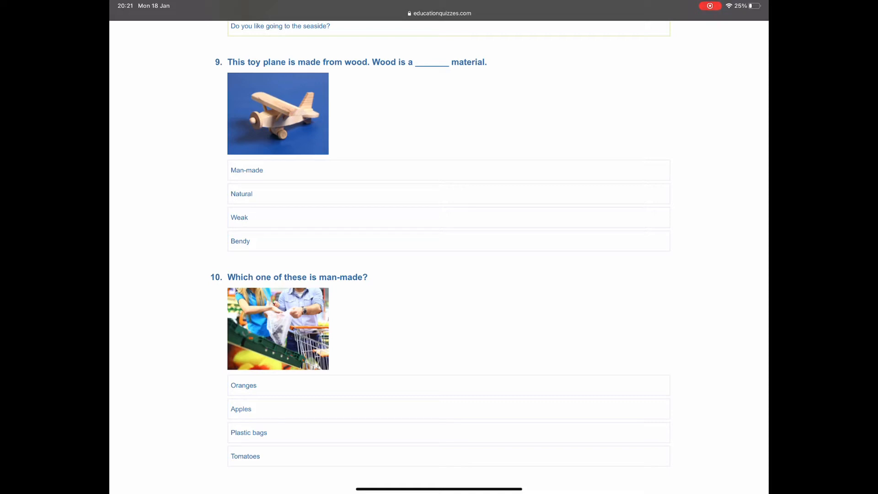
left_click(241, 194)
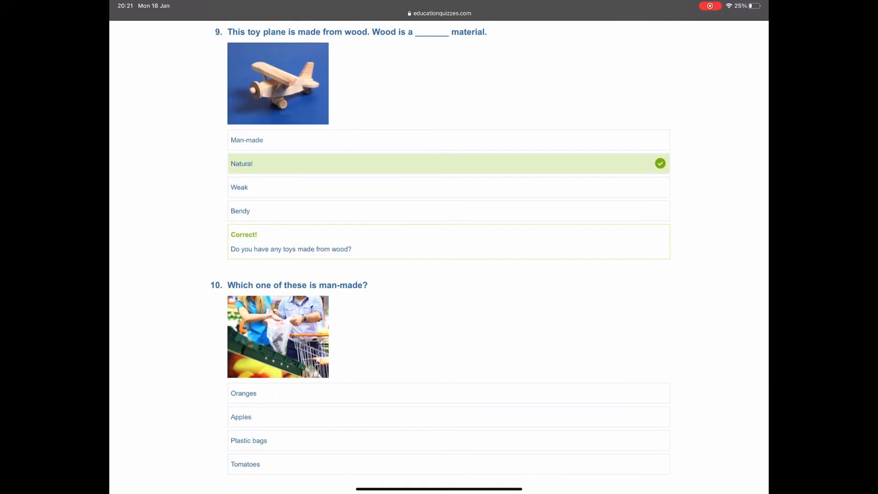
scroll("down", 3)
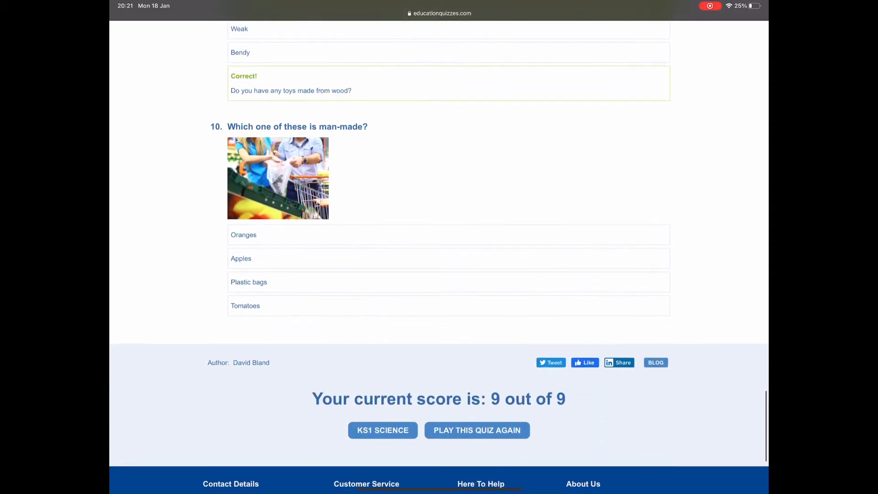
Answer question 10 with Plastic bags and return to the SMART Notebook lesson.
scroll("down", 3)
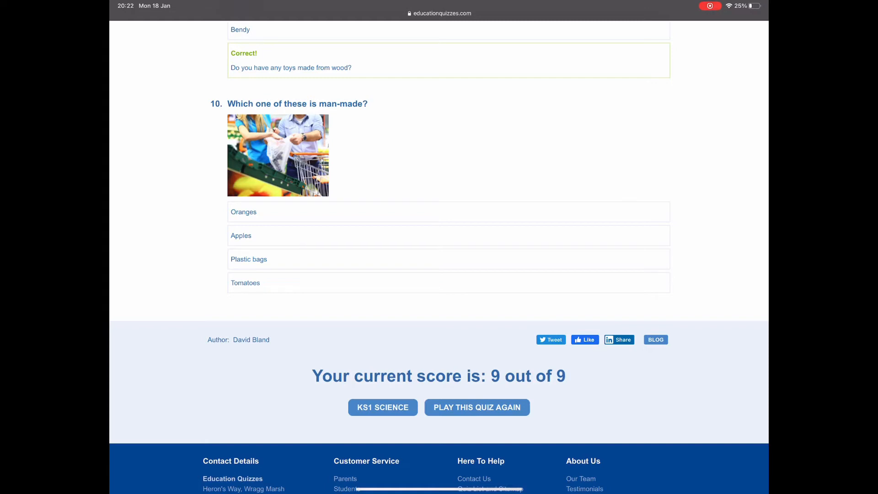
left_click(248, 259)
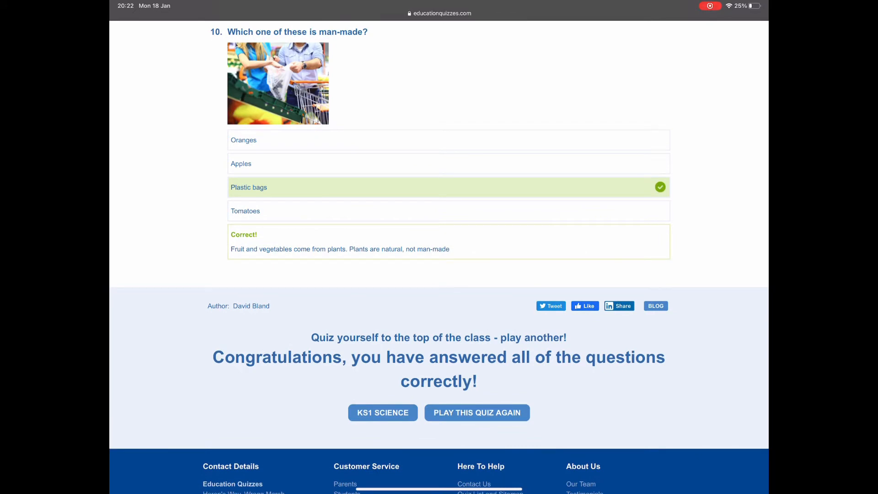
key("home")
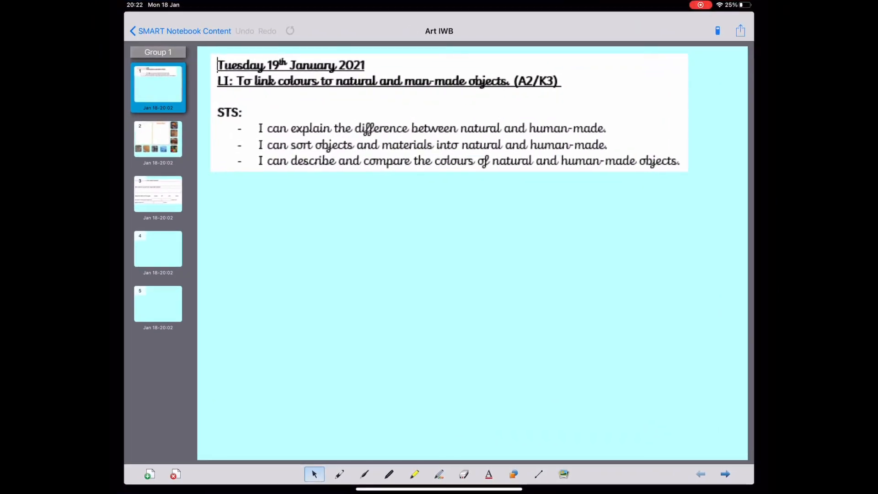
Go to slide 2 with the Natural and Human-Made sorting boxes.
left_click(158, 139)
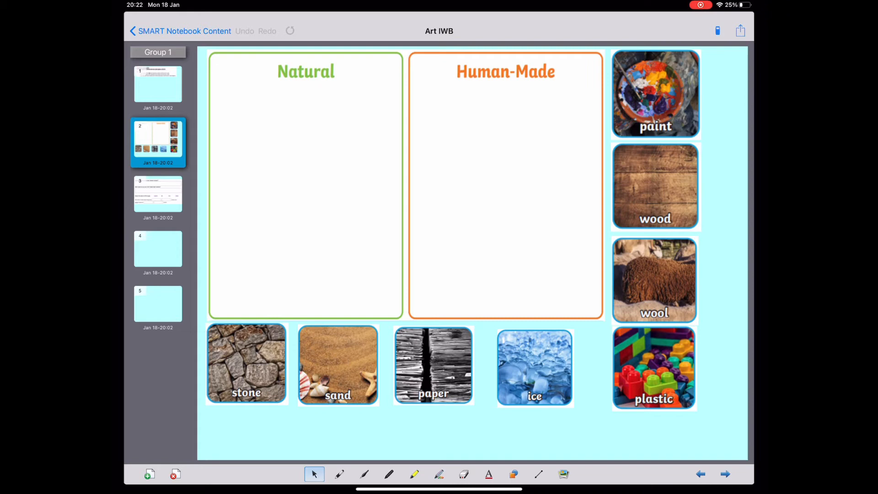
Sort the paint card into the top of the Human-Made box.
left_click_drag(655, 94, 593, 122)
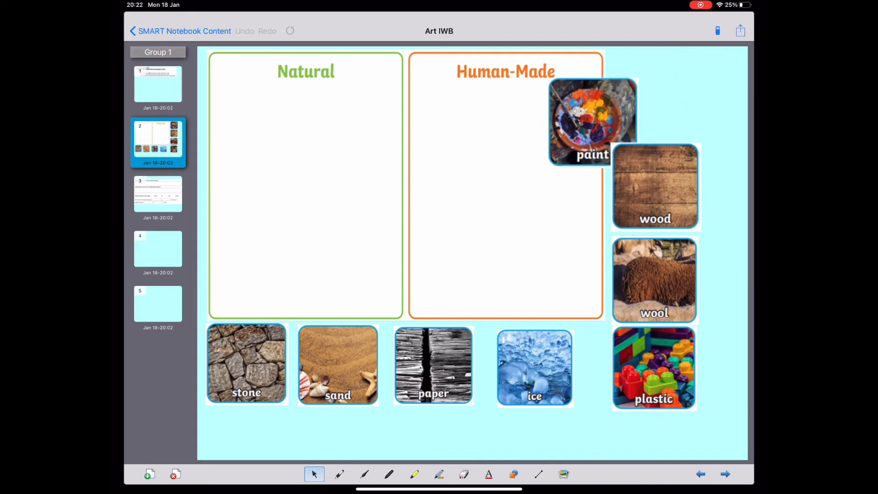
left_click_drag(592, 122, 346, 134)
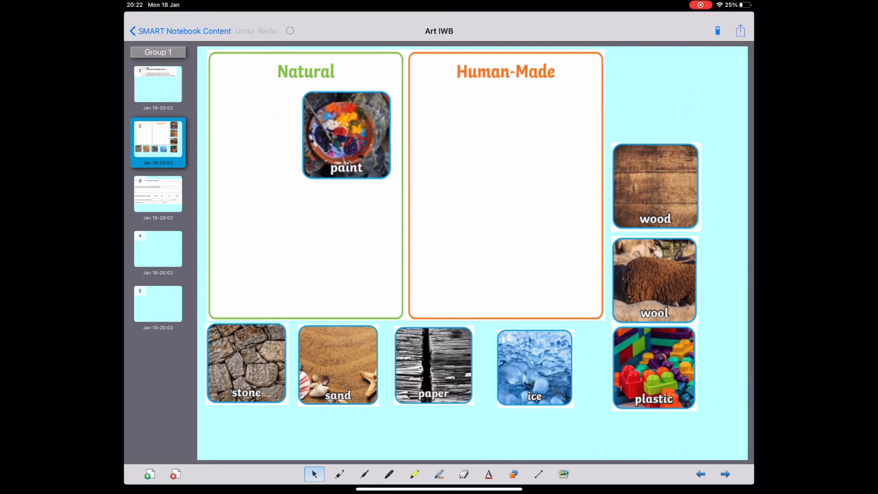
left_click_drag(346, 134, 512, 172)
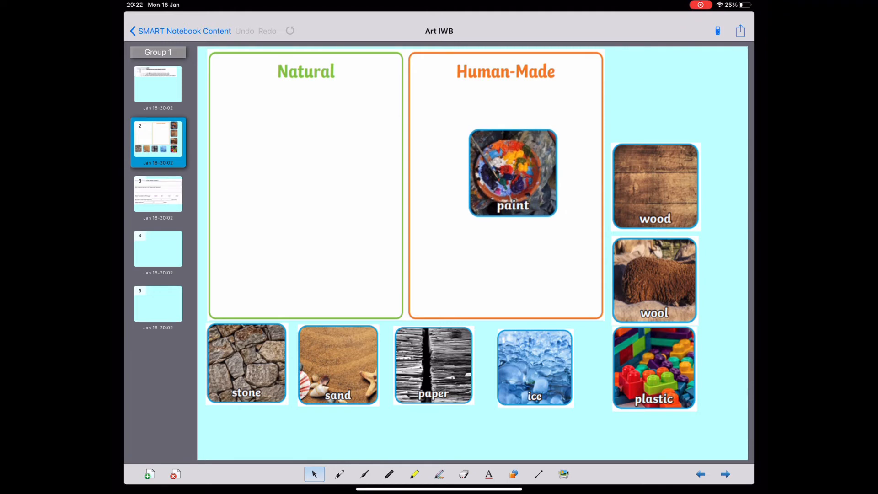
left_click_drag(513, 172, 463, 138)
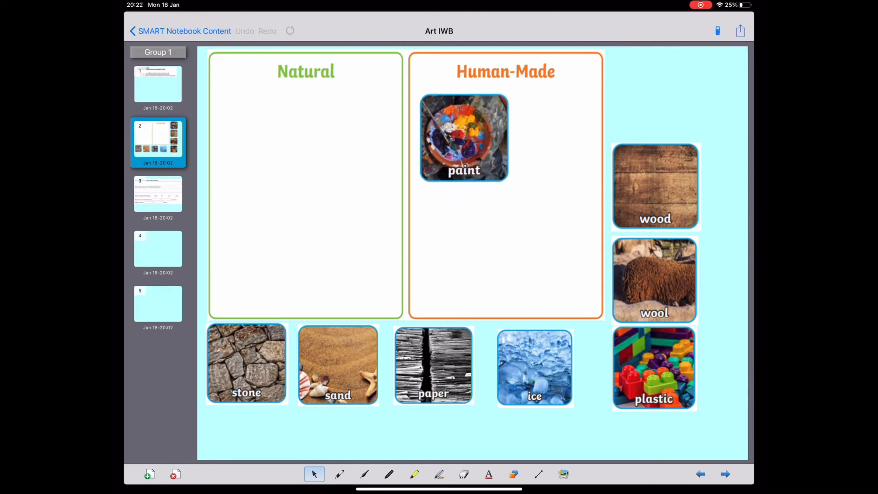
left_click_drag(464, 139, 459, 132)
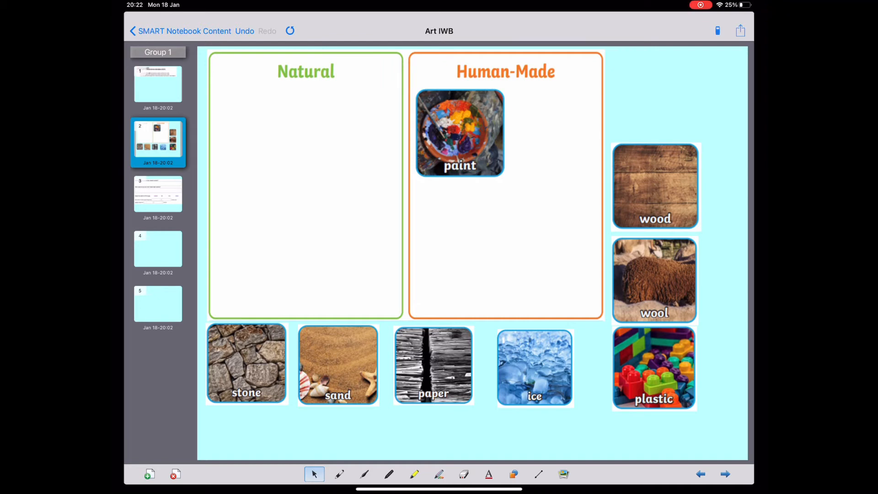
Sort the wood card into the Natural box.
left_click_drag(655, 186, 368, 163)
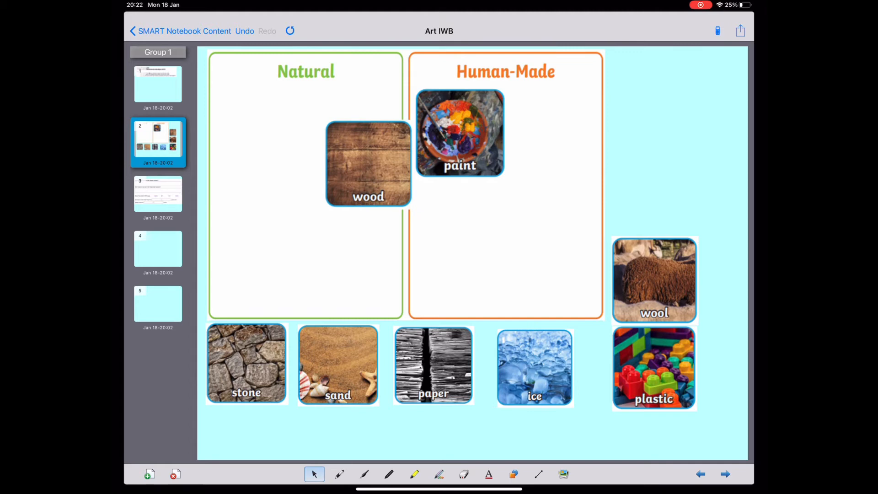
left_click_drag(369, 162, 488, 212)
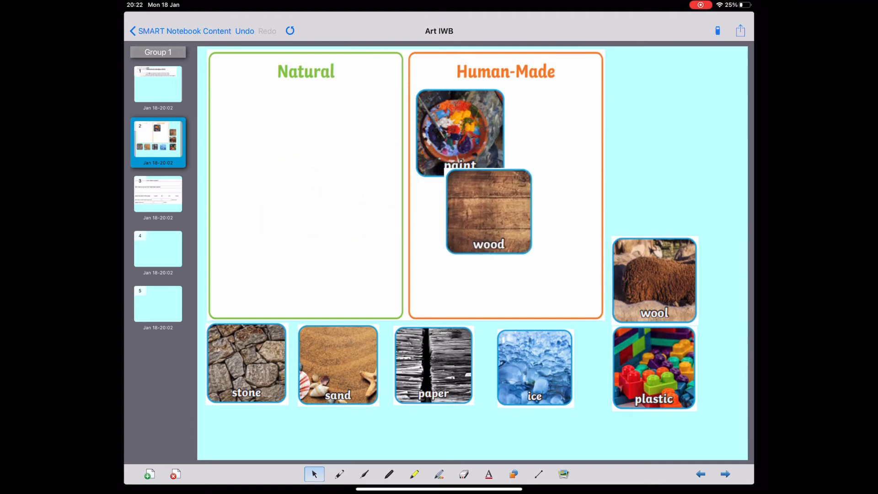
left_click_drag(488, 211, 458, 196)
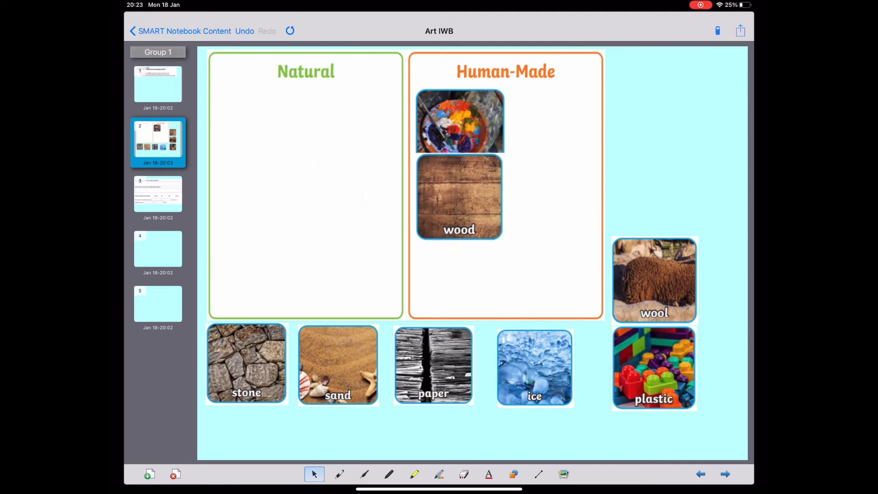
left_click_drag(458, 198, 257, 134)
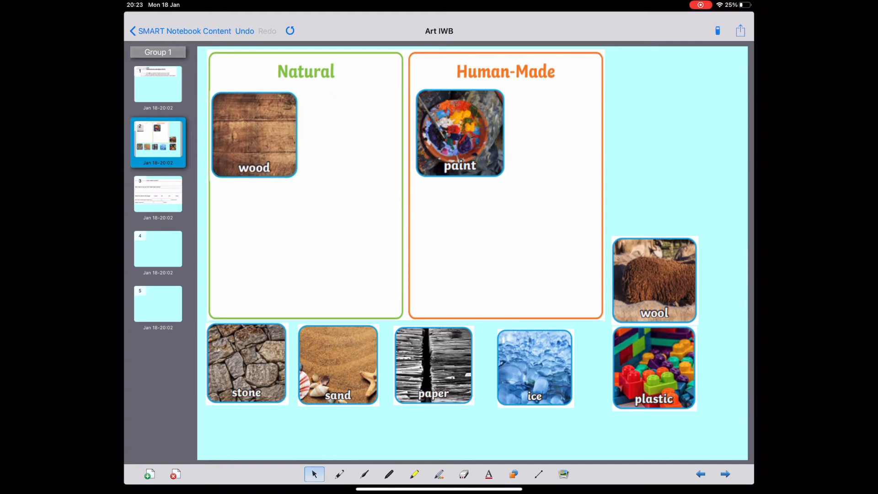
left_click(459, 133)
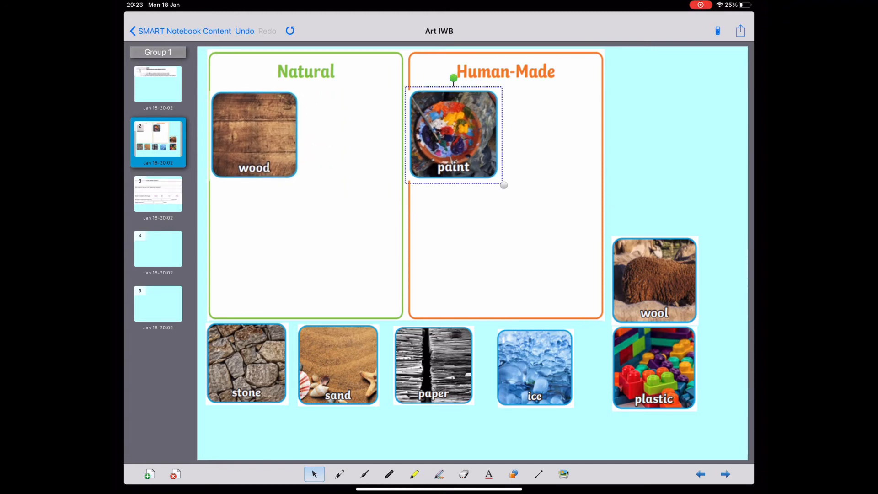
Sort the wool card into Natural beside wood.
left_click_drag(653, 280, 500, 255)
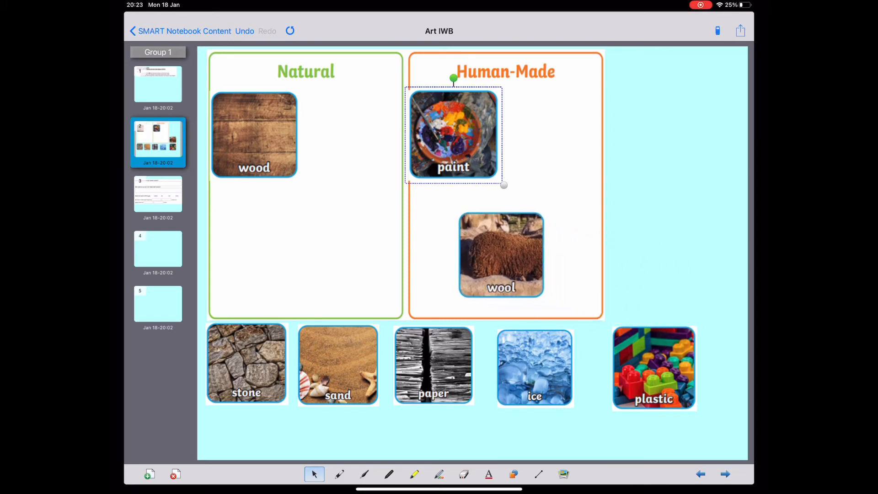
left_click_drag(500, 254, 382, 224)
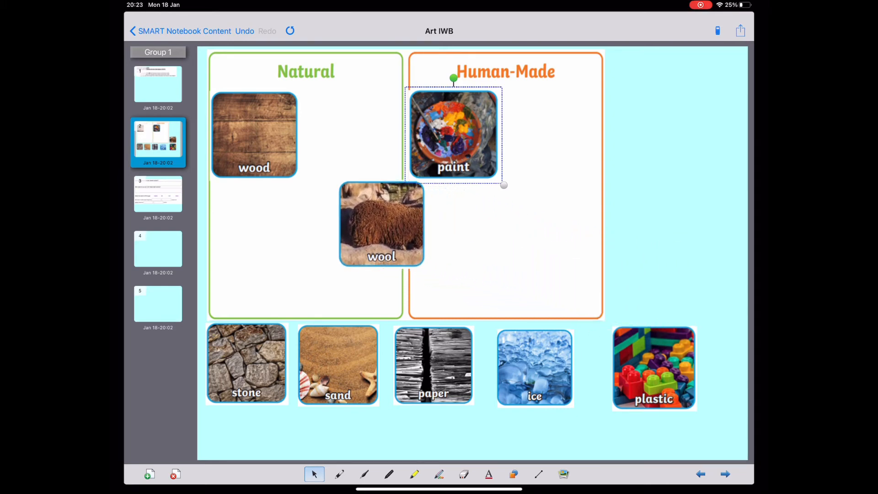
left_click_drag(381, 224, 510, 255)
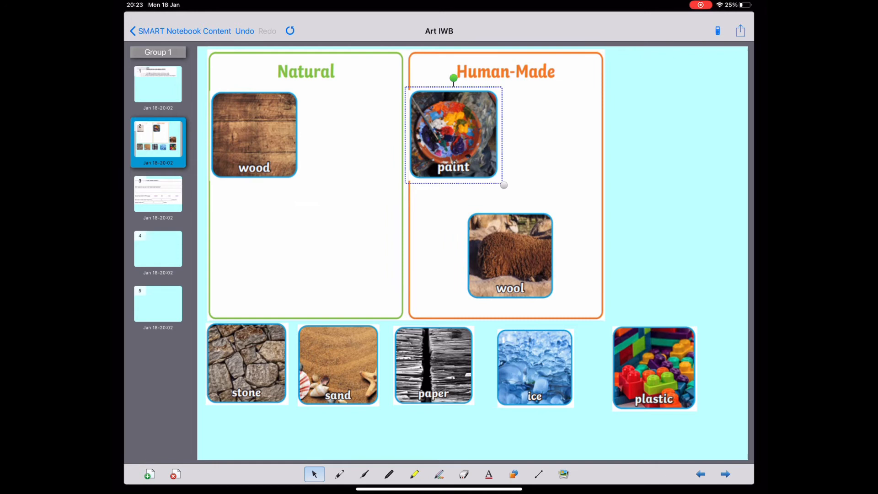
left_click_drag(510, 255, 359, 206)
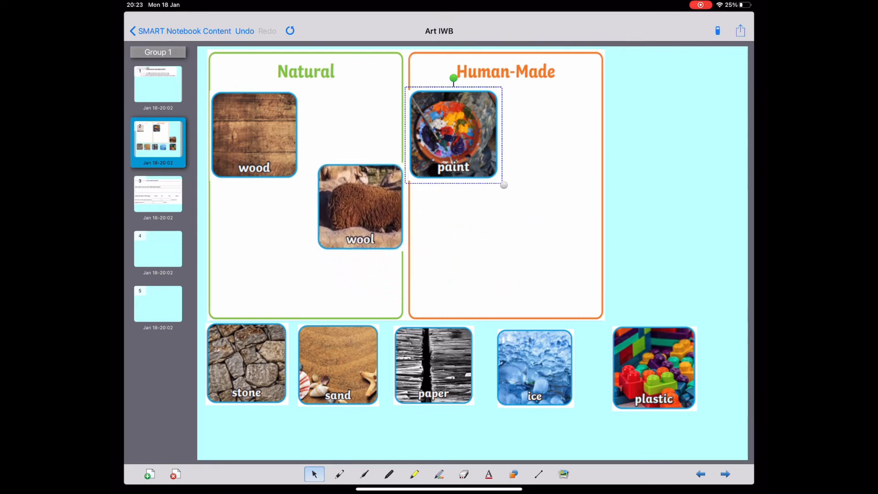
left_click_drag(360, 206, 340, 136)
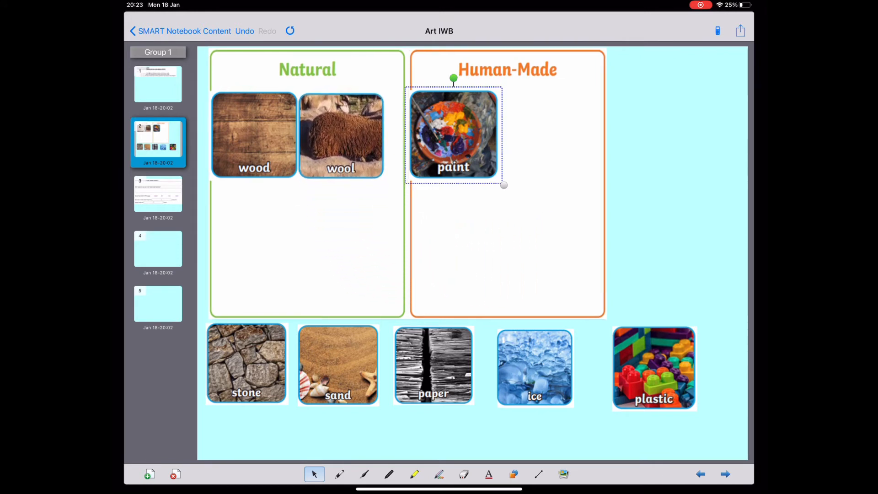
left_click_drag(503, 185, 511, 186)
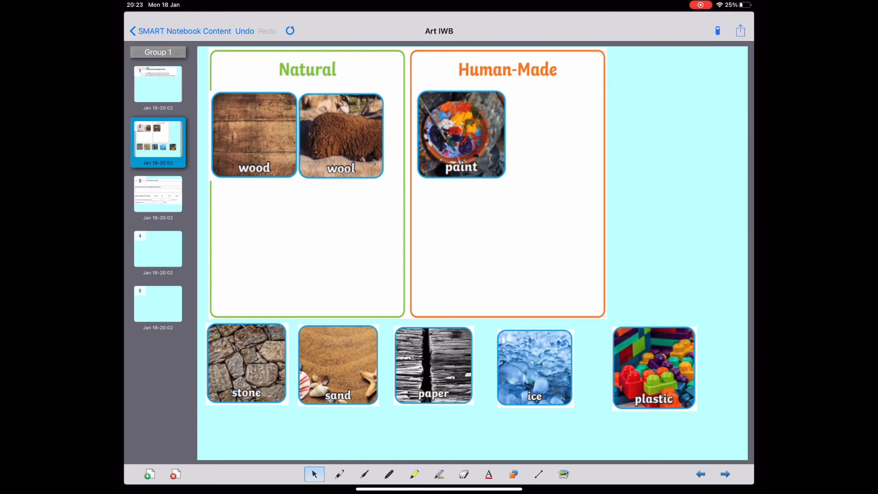
Sort the stone card into Natural under wood.
left_click_drag(246, 364, 415, 245)
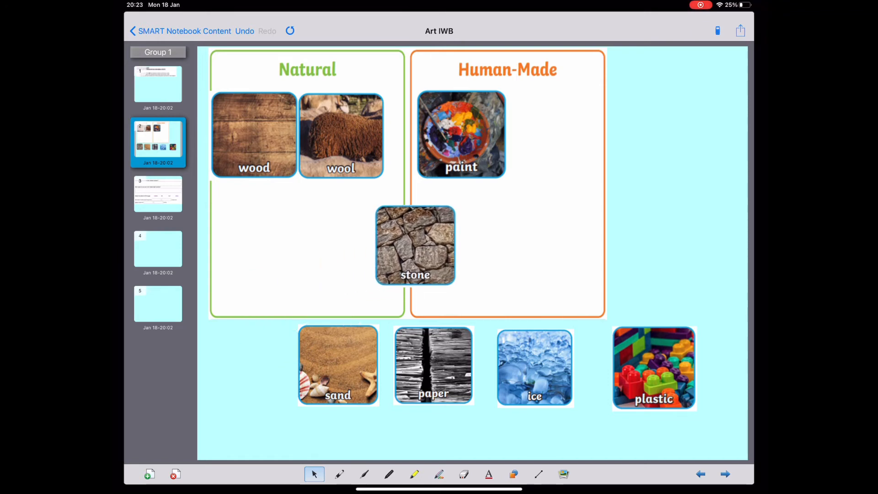
left_click_drag(414, 245, 362, 231)
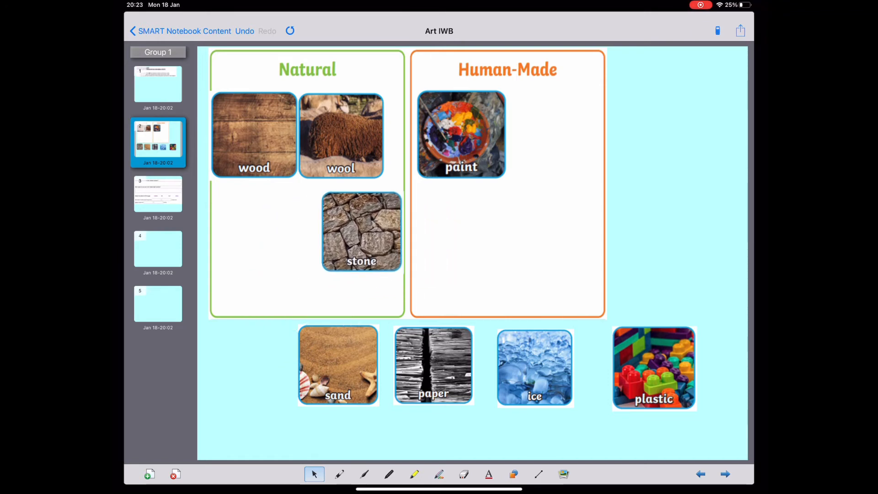
left_click_drag(361, 231, 442, 237)
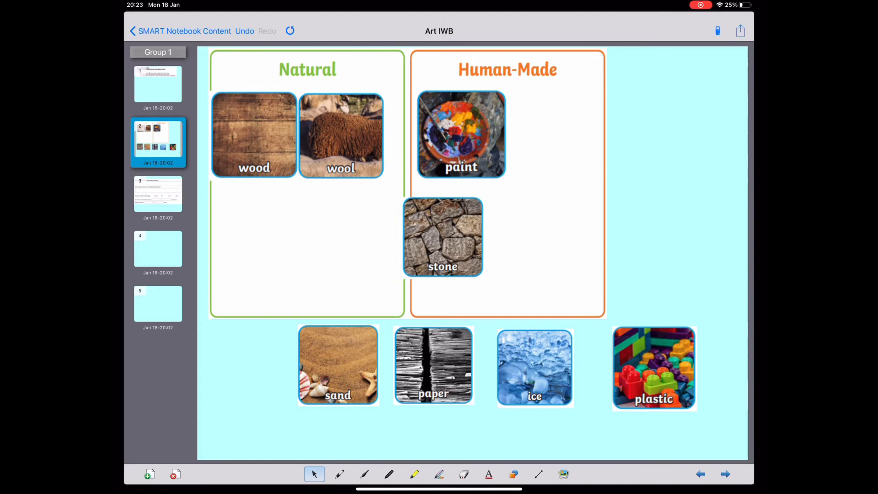
left_click_drag(442, 236, 257, 229)
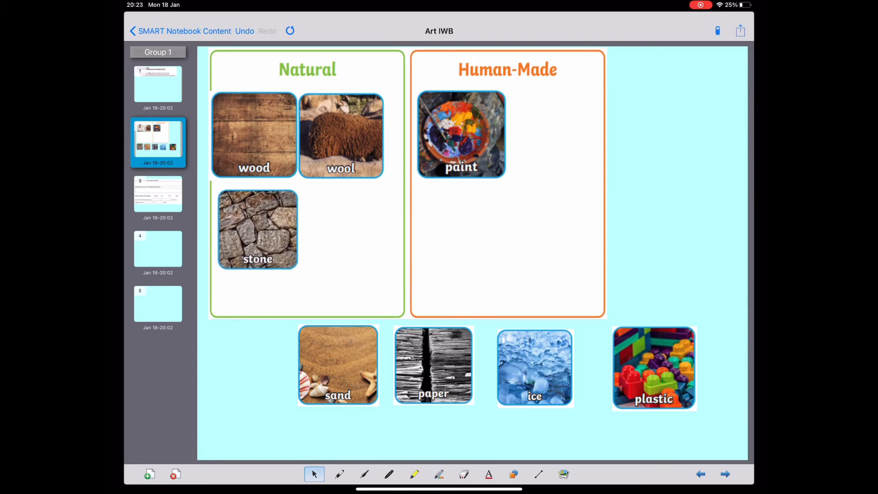
left_click_drag(257, 230, 250, 227)
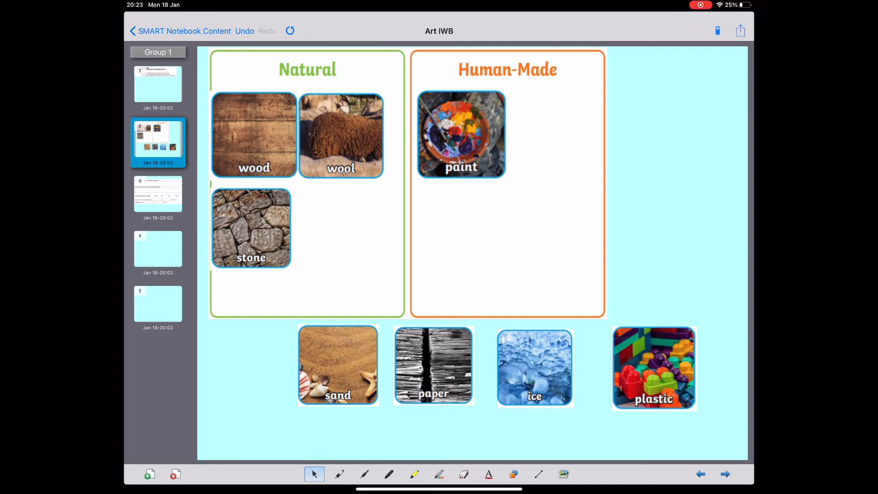
Sort the sand card into Natural beside stone.
left_click_drag(337, 365, 385, 270)
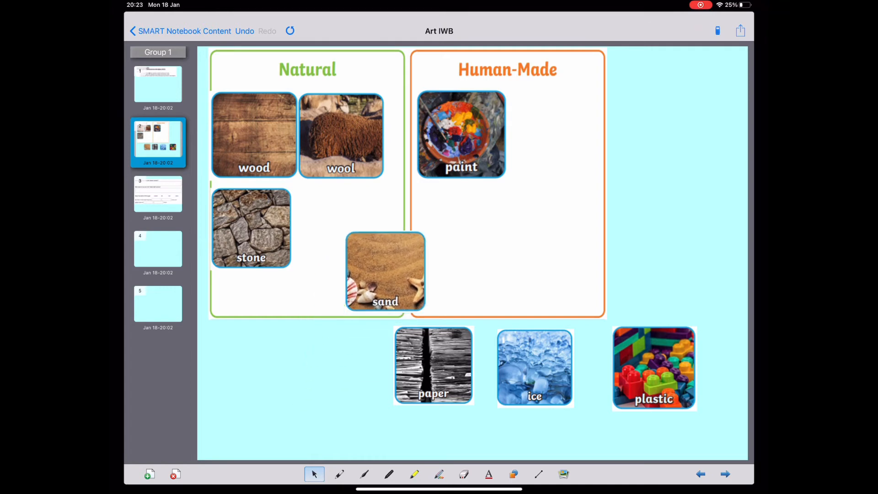
left_click_drag(385, 271, 482, 233)
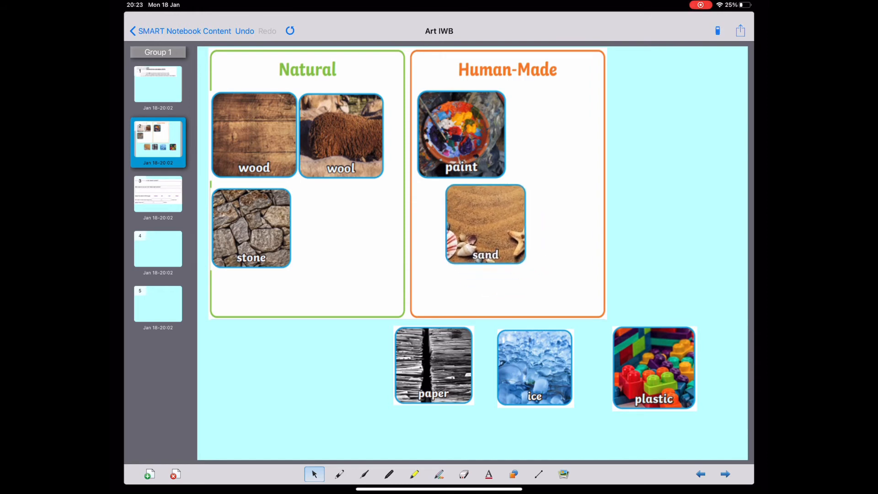
left_click_drag(484, 223, 338, 227)
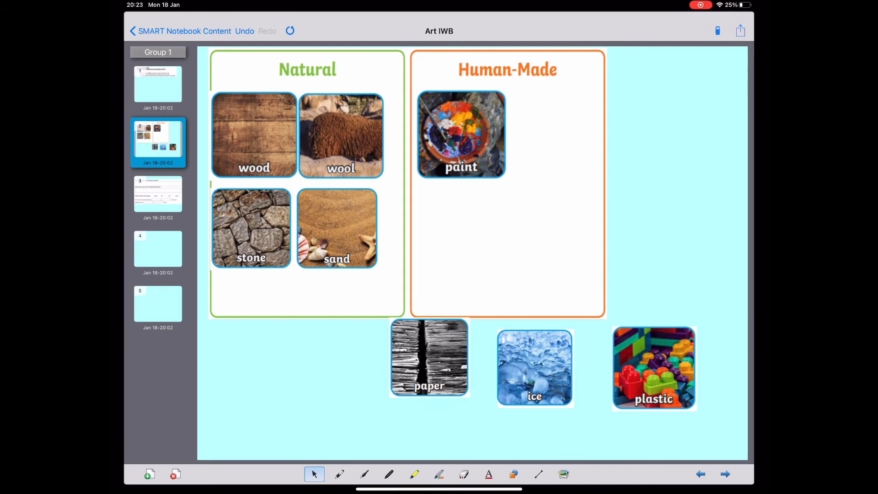
Sort the paper card into Human-Made beside paint.
left_click_drag(430, 357, 422, 314)
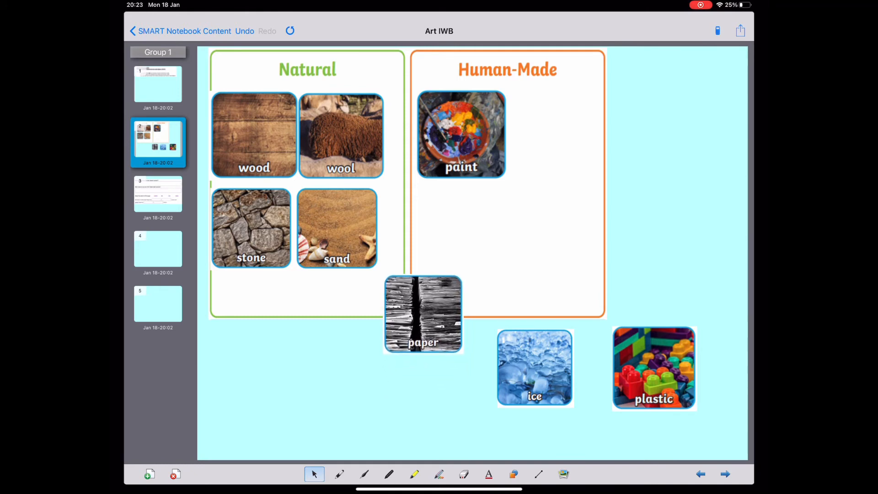
left_click_drag(423, 314, 417, 303)
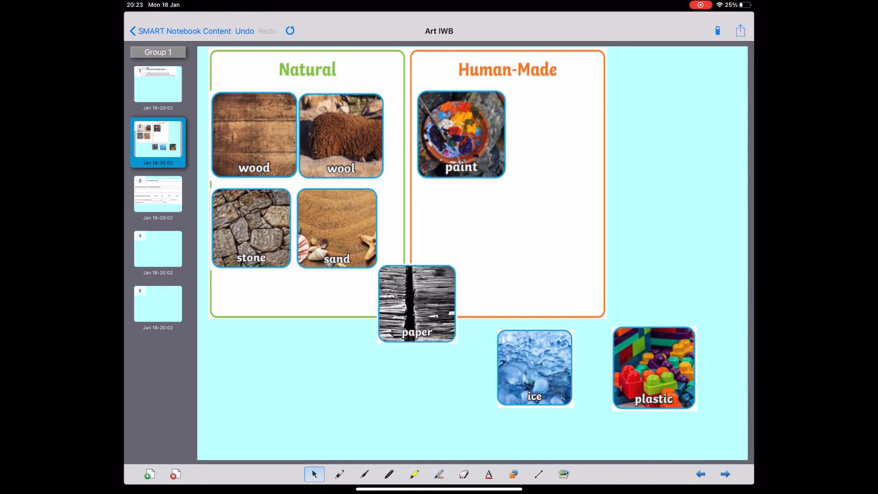
left_click_drag(418, 303, 398, 302)
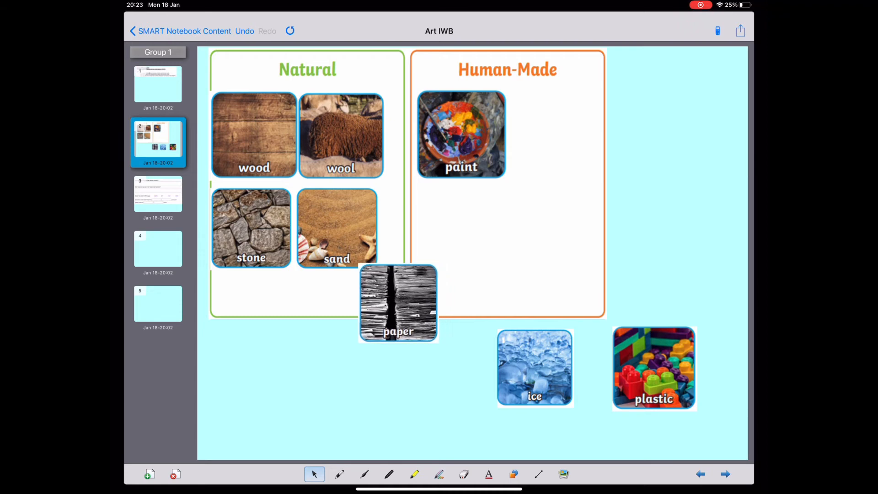
left_click_drag(398, 303, 408, 280)
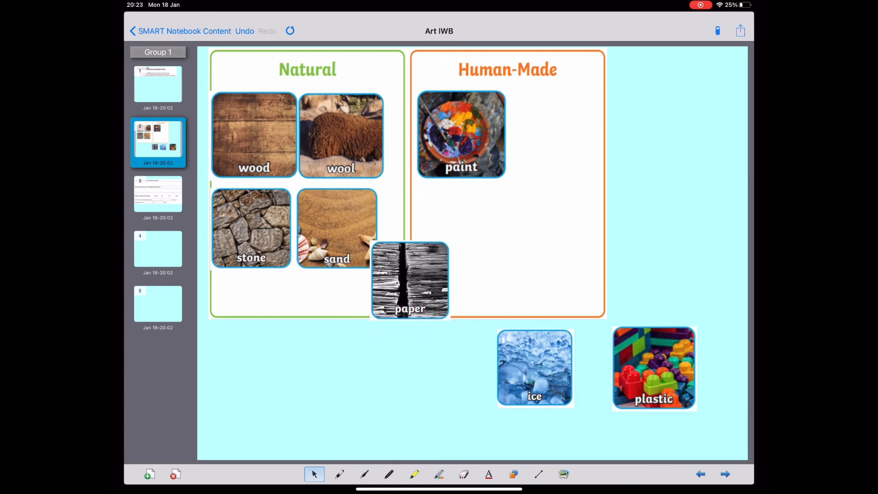
left_click_drag(410, 280, 534, 186)
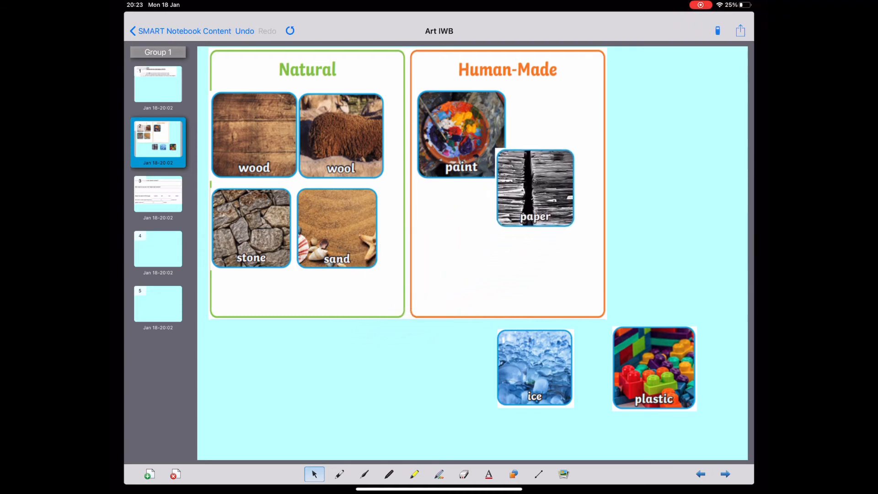
left_click_drag(534, 187, 549, 134)
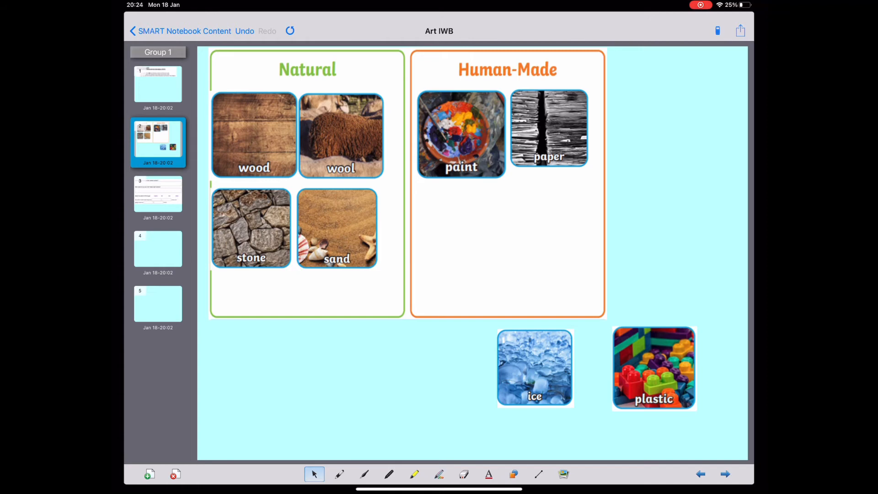
Sort the ice card into Natural below stone.
left_click_drag(534, 367, 491, 304)
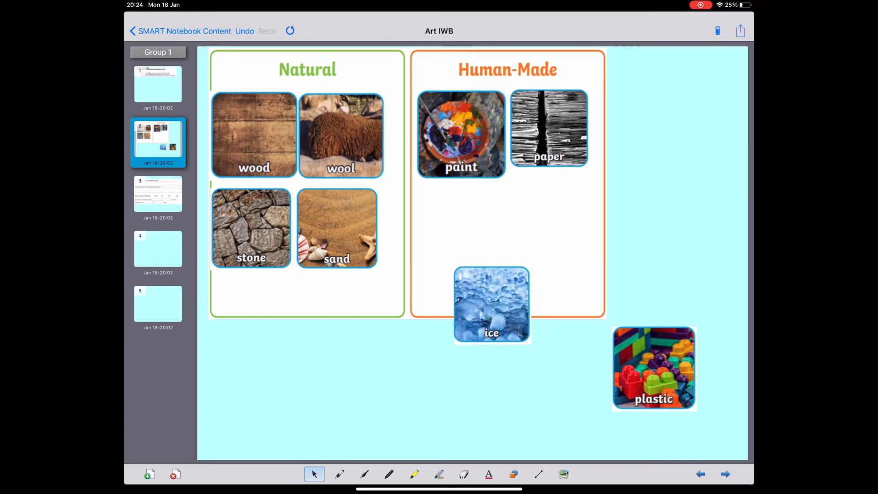
left_click_drag(491, 304, 530, 223)
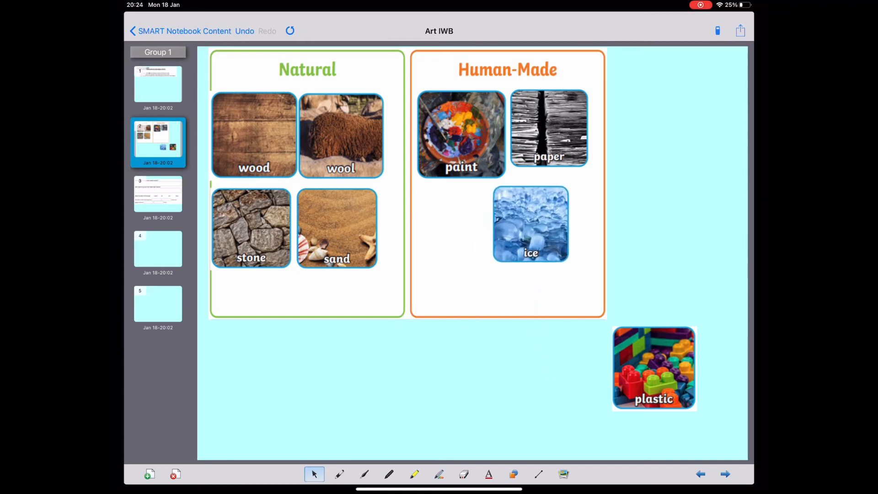
left_click_drag(529, 223, 492, 233)
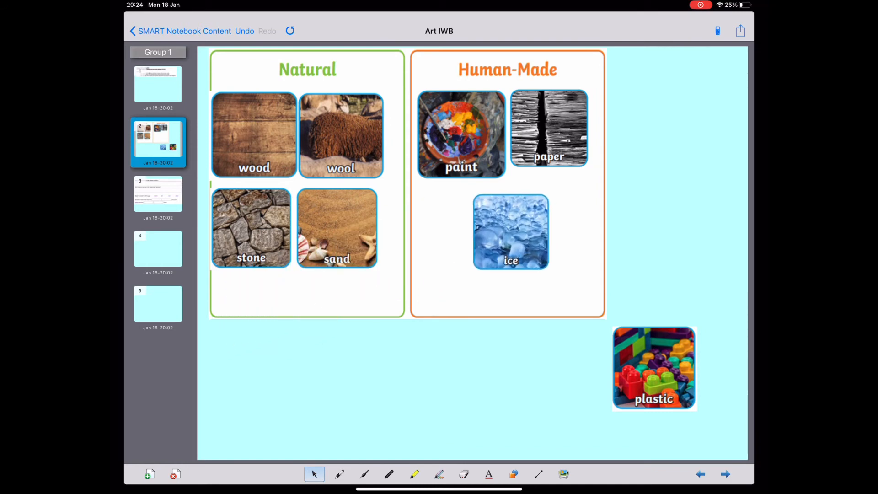
left_click_drag(511, 231, 252, 311)
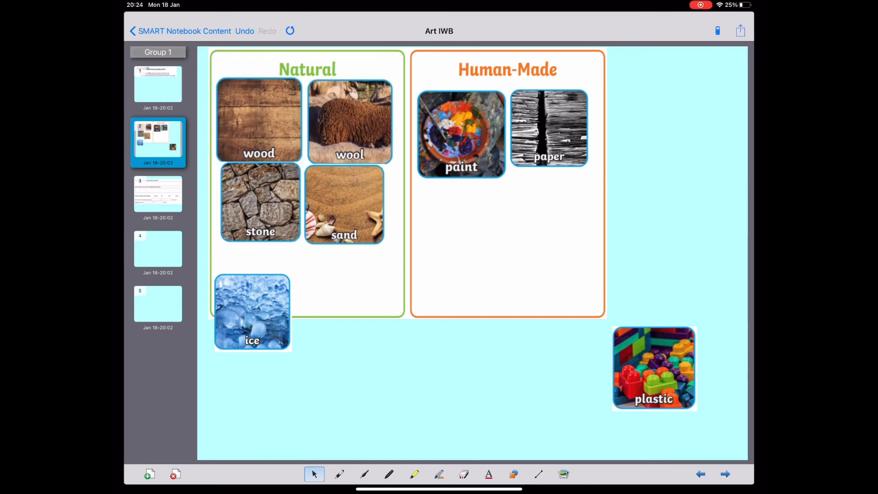
left_click_drag(253, 311, 259, 280)
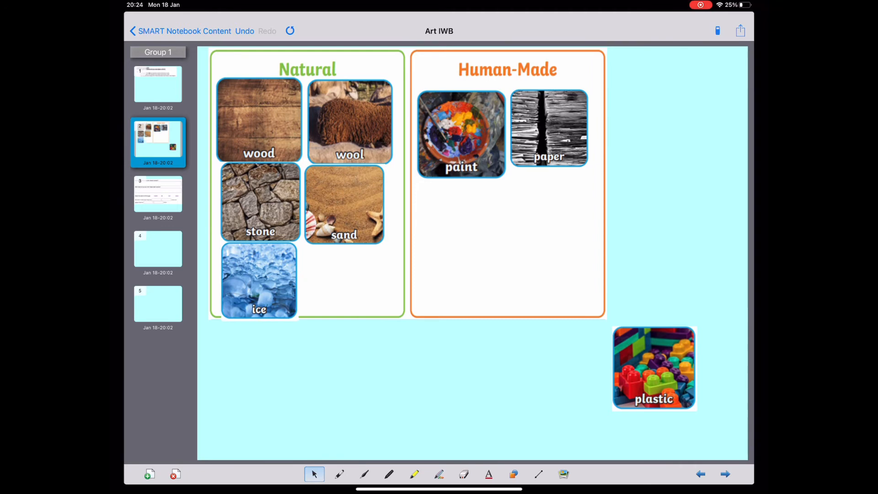
Sort the plastic card into Human-Made under paint.
left_click_drag(653, 367, 375, 366)
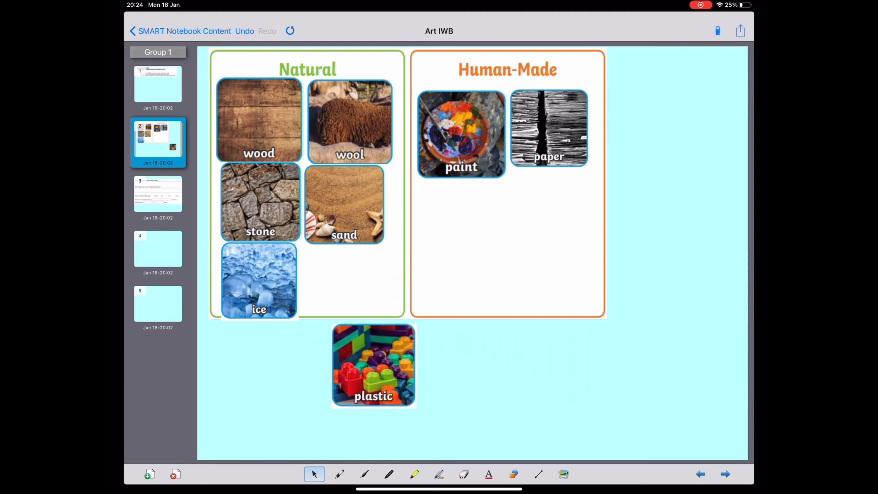
left_click_drag(373, 365, 343, 287)
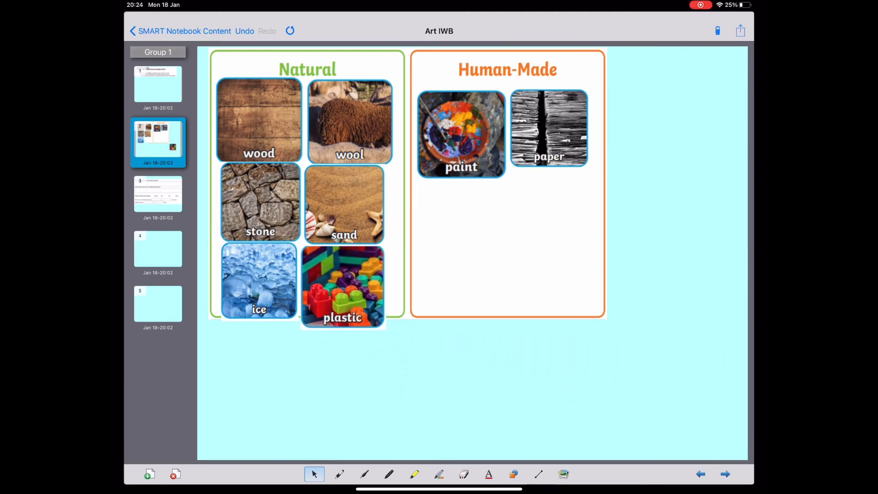
left_click_drag(342, 286, 460, 247)
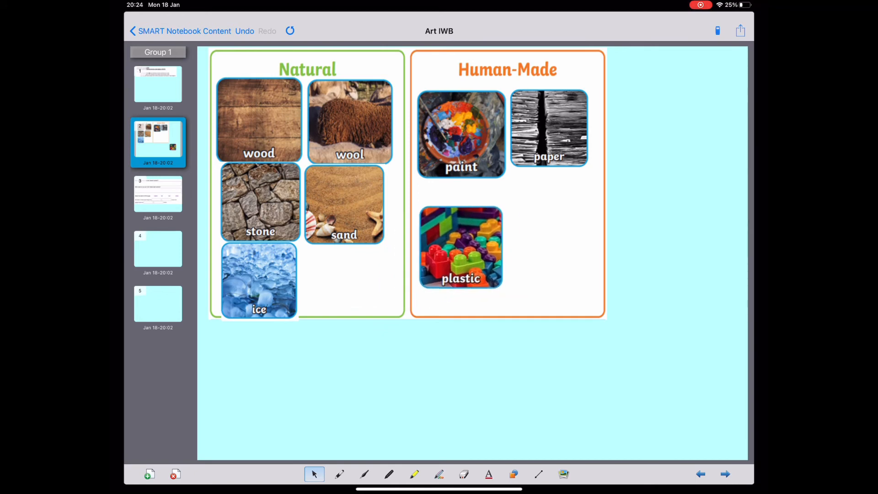
left_click_drag(460, 247, 386, 269)
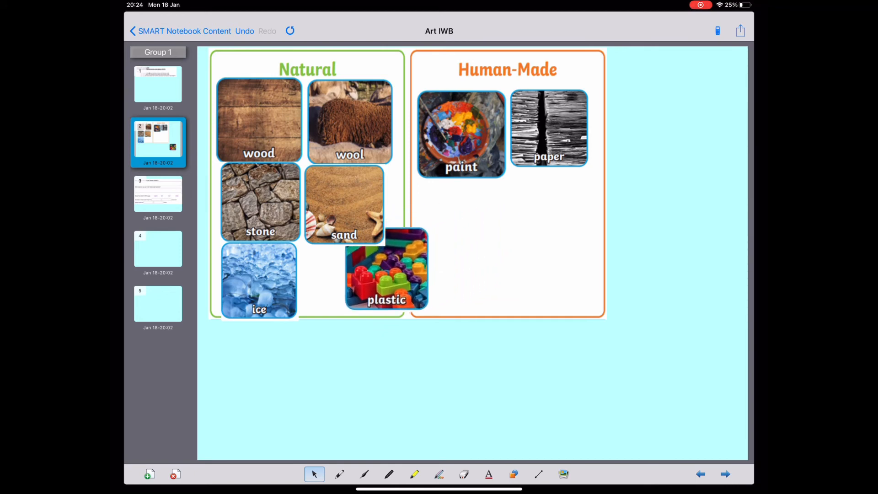
left_click_drag(386, 269, 462, 227)
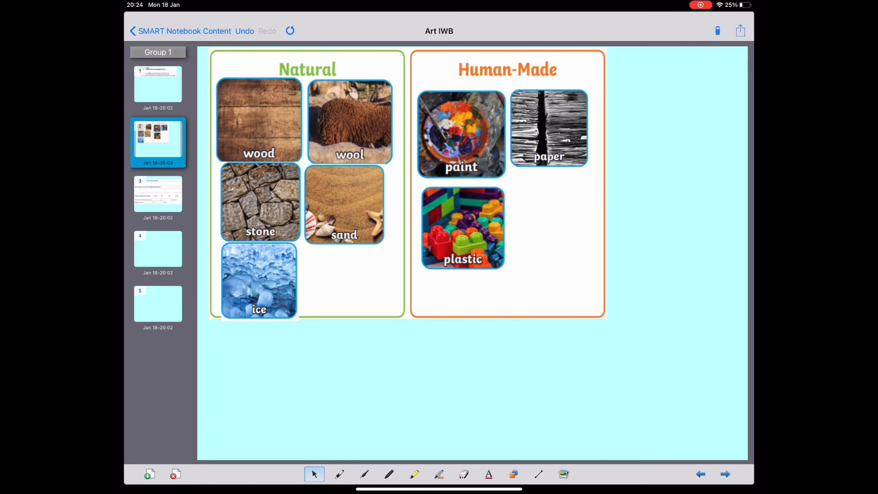
Go to the colour questions slide 3 and pick the pen for handwriting.
left_click(158, 194)
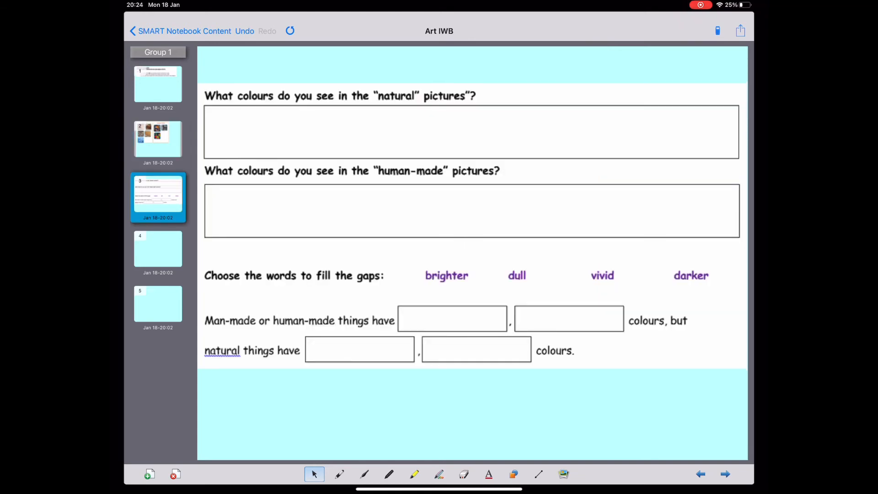
left_click(157, 139)
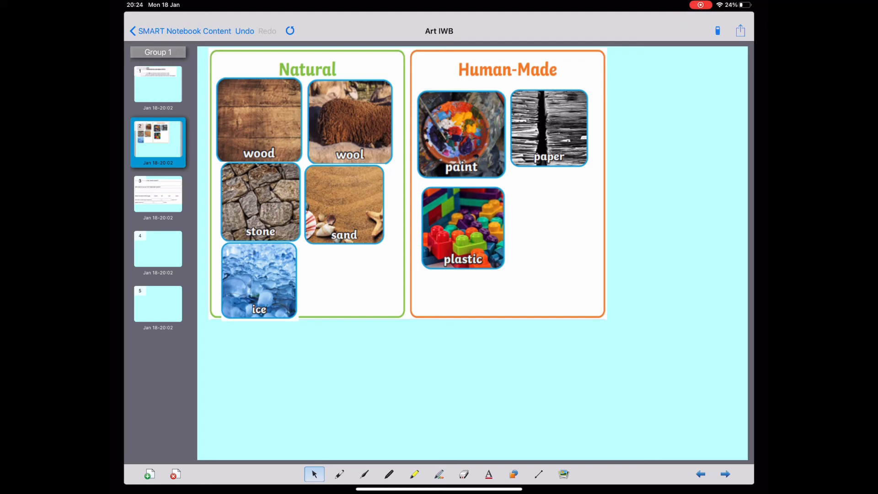
left_click(157, 194)
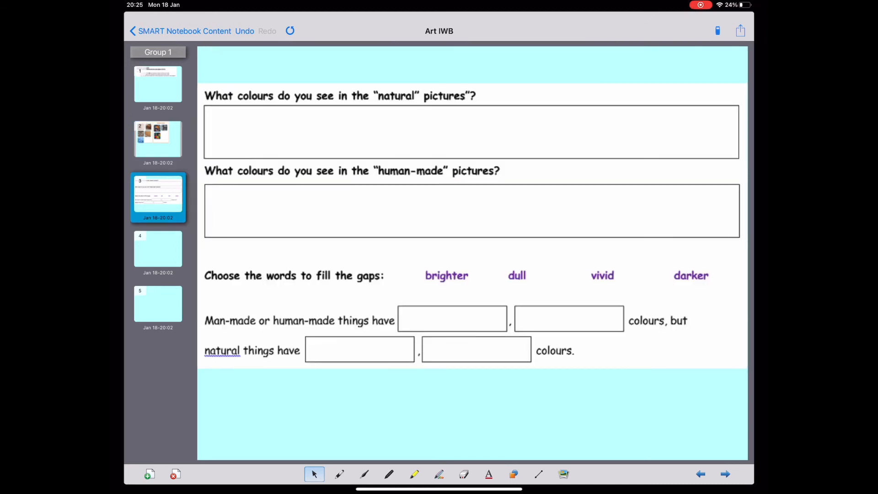
left_click(364, 473)
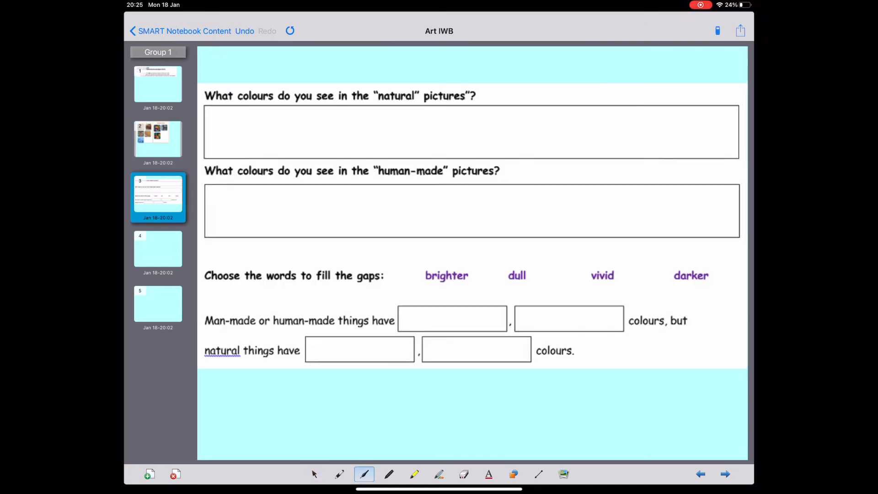
Handwrite 'Brown, grey and beige.' in the natural-colours answer box.
left_click_drag(211, 115, 217, 129)
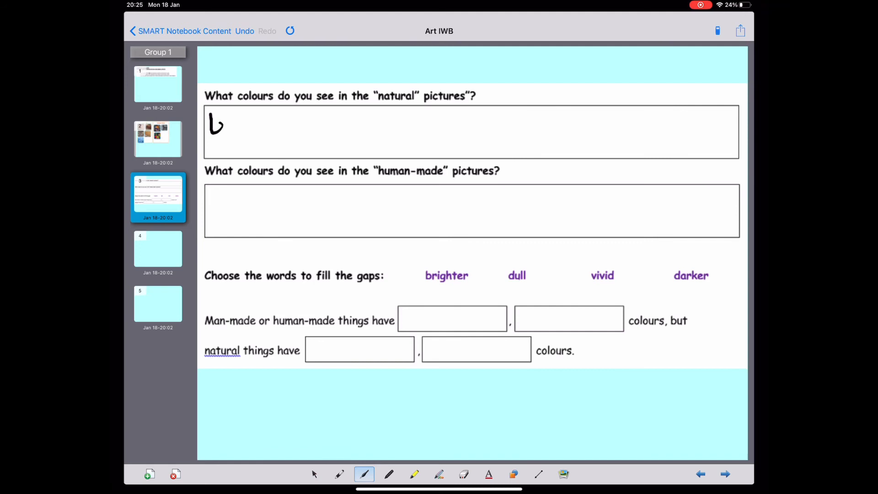
left_click_drag(211, 129, 235, 121)
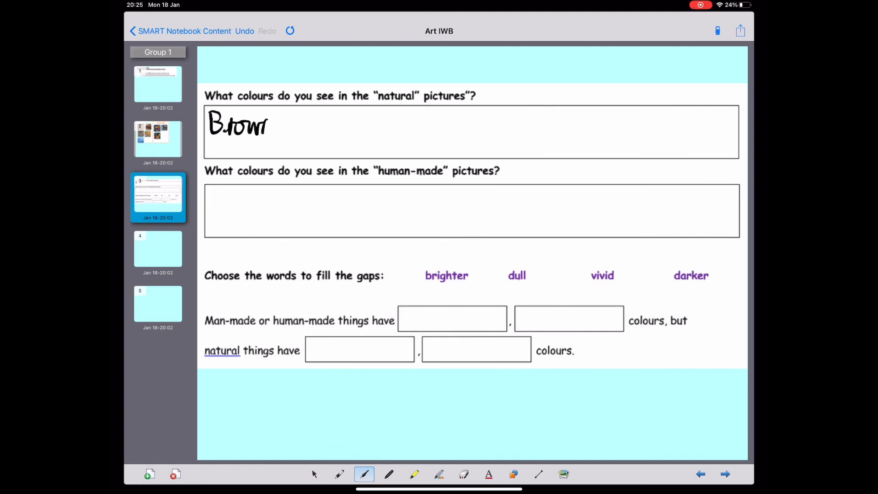
left_click_drag(274, 126, 316, 126)
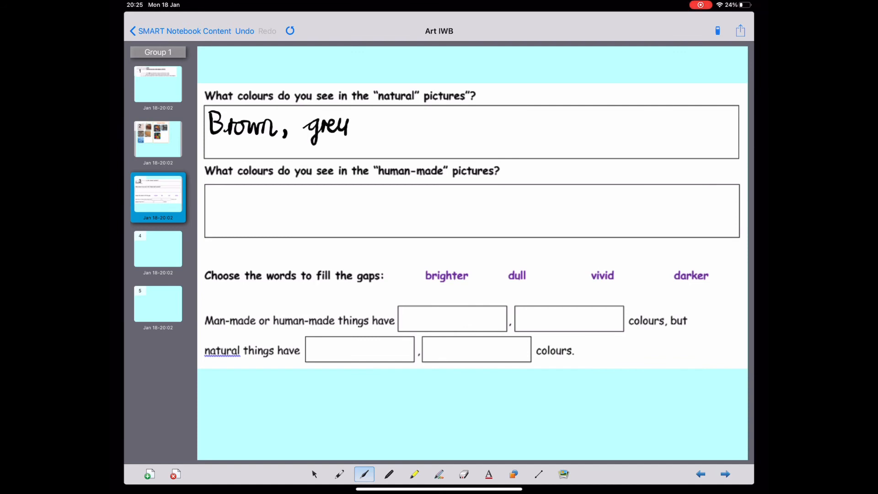
left_click_drag(364, 126, 383, 121)
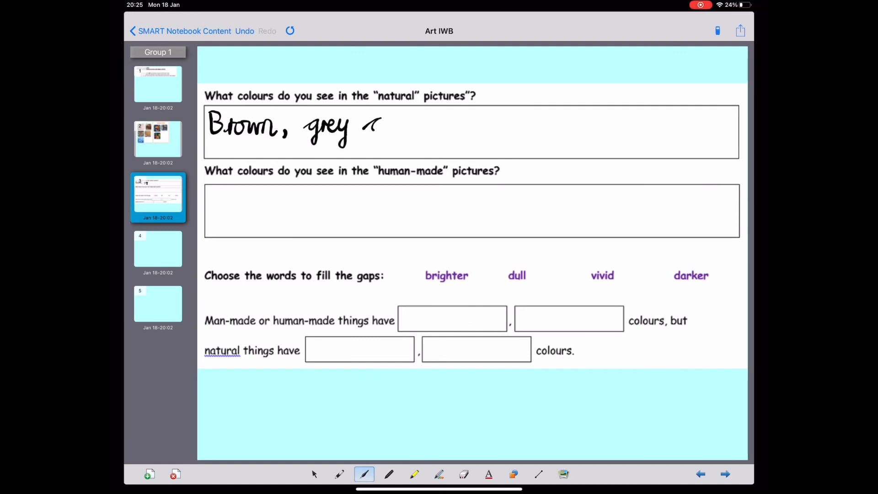
left_click_drag(364, 126, 409, 127)
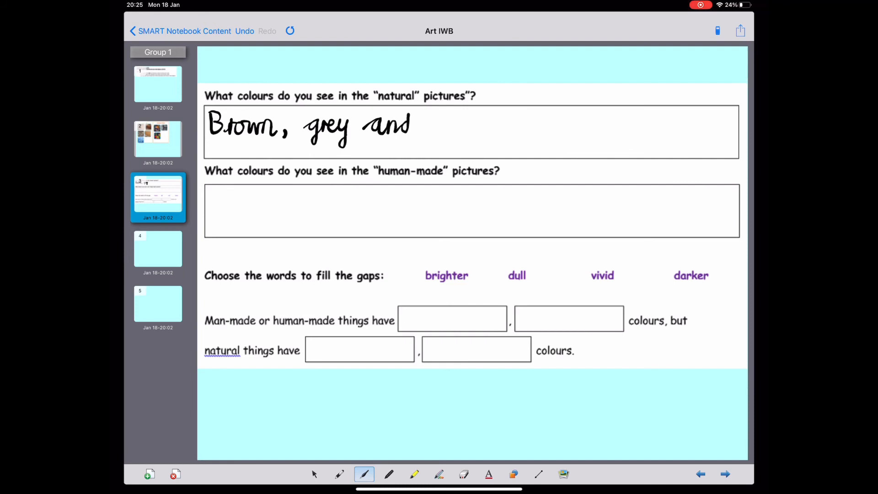
left_click_drag(431, 128, 453, 129)
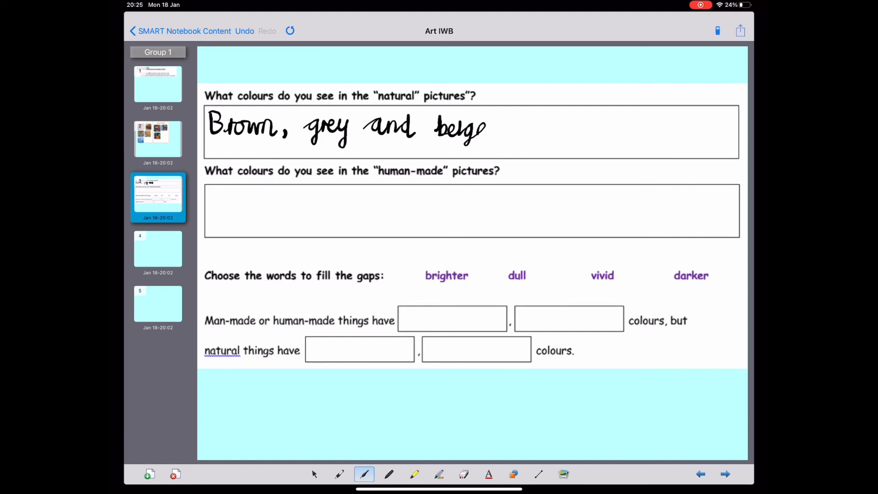
left_click(498, 132)
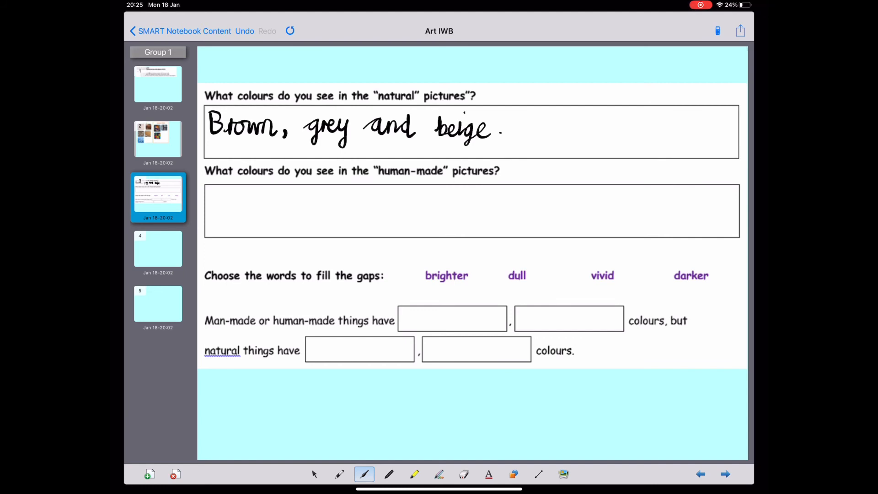
Switch back to the select tool and return to the sorted materials slide.
left_click(315, 474)
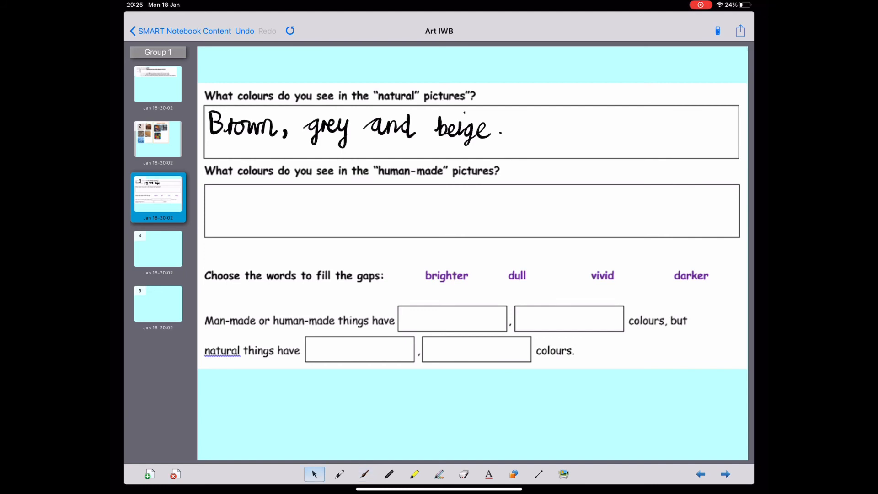
left_click(157, 139)
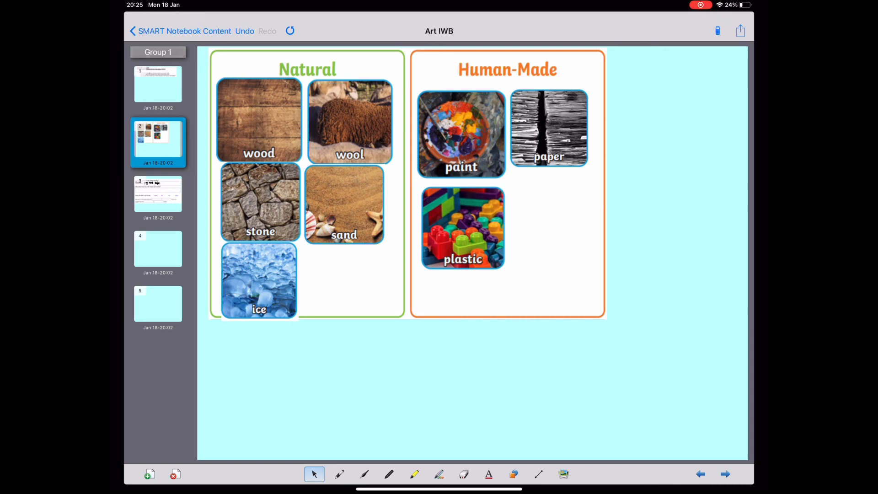
Write 'Bright colours like red, blue and yellow.' in the human-made colours answer box on slide 3.
left_click(158, 193)
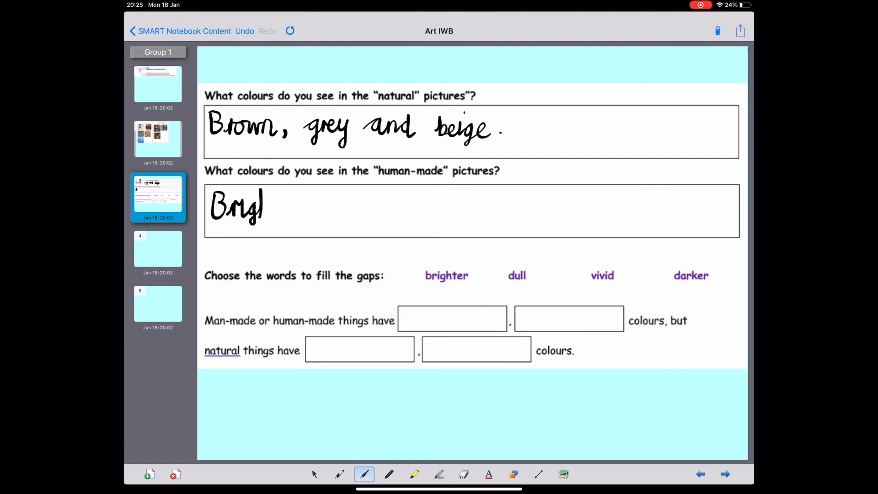
type("Bright .")
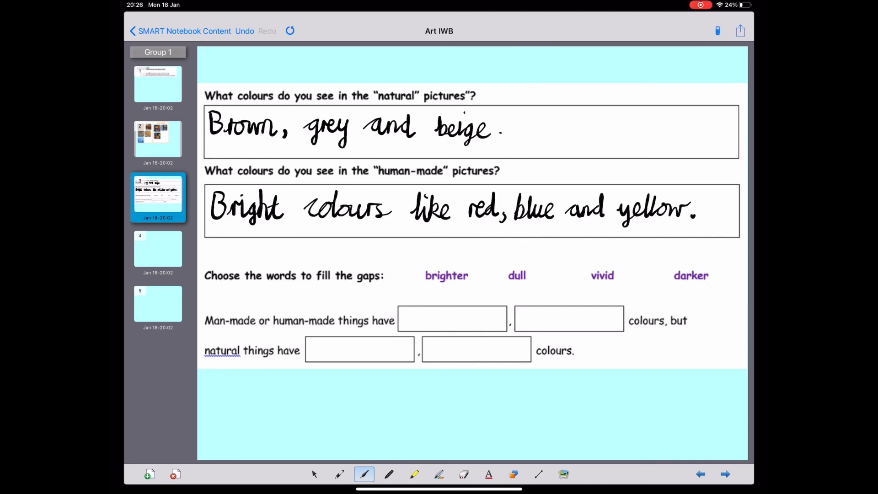
left_click(157, 139)
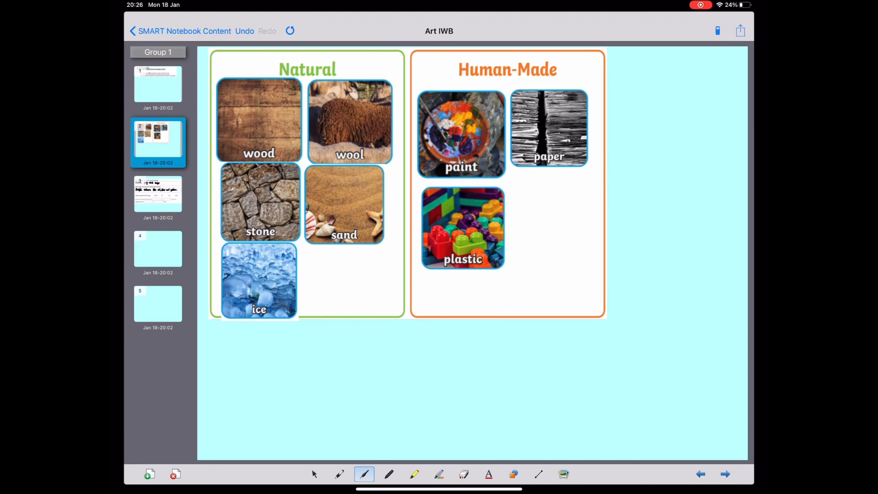
left_click(158, 194)
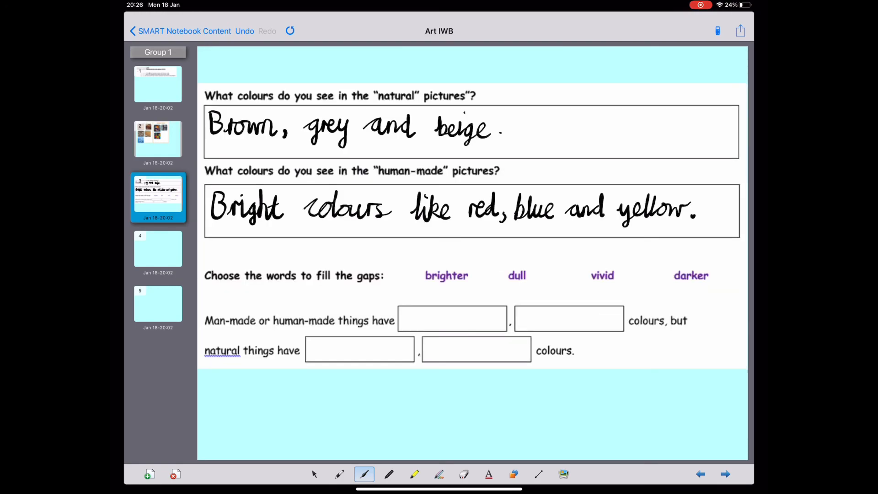